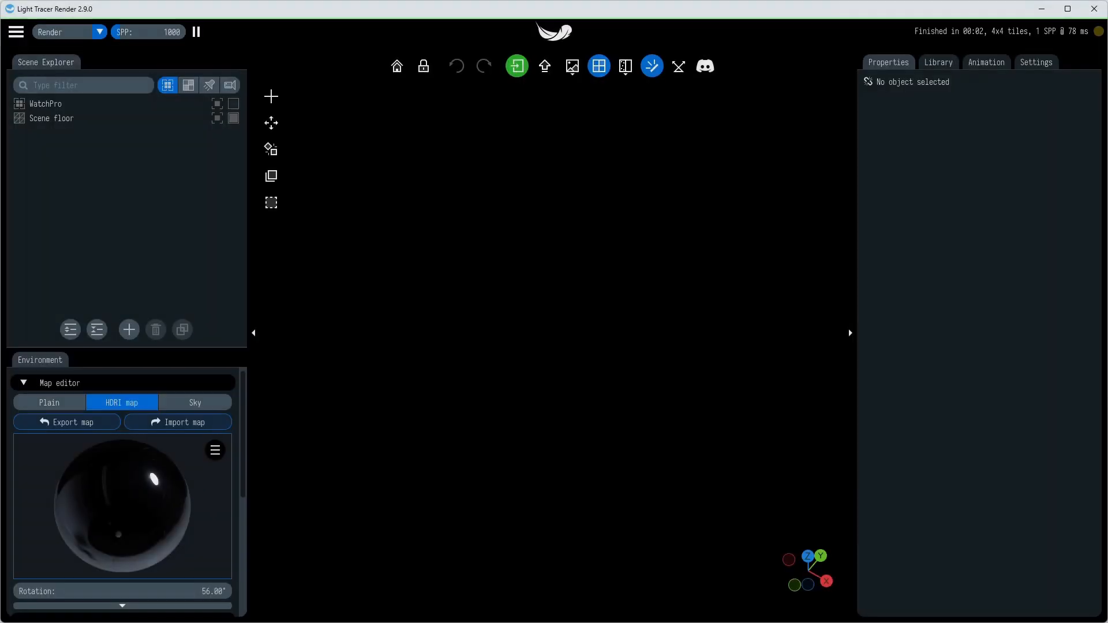
- Import and add the white watch model, then switch the render settings to a Physical camera
click(544, 66)
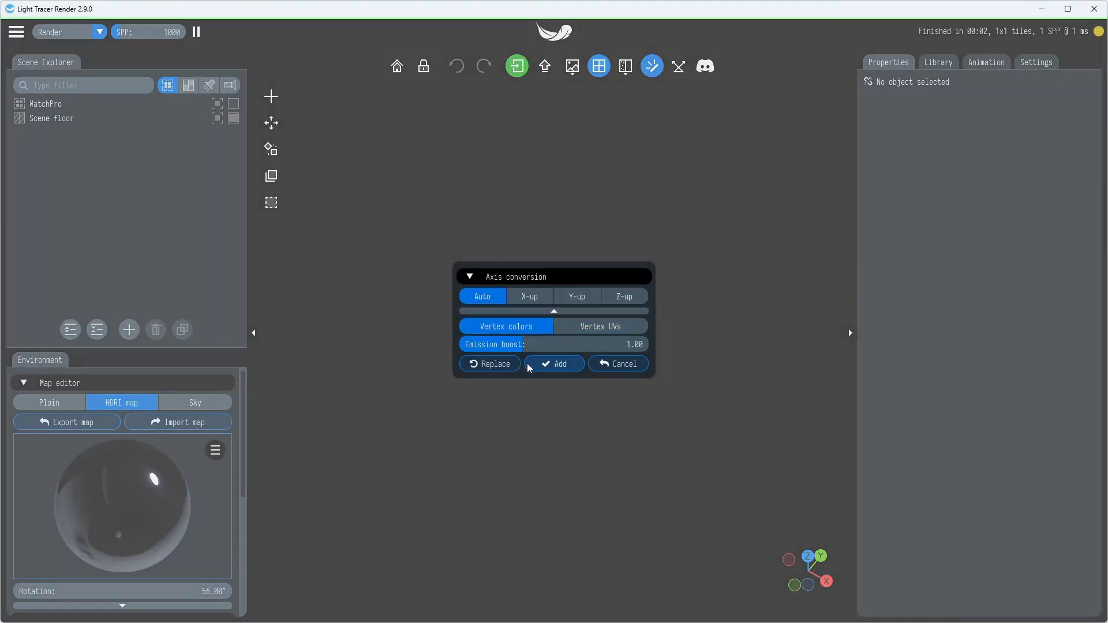
click(554, 364)
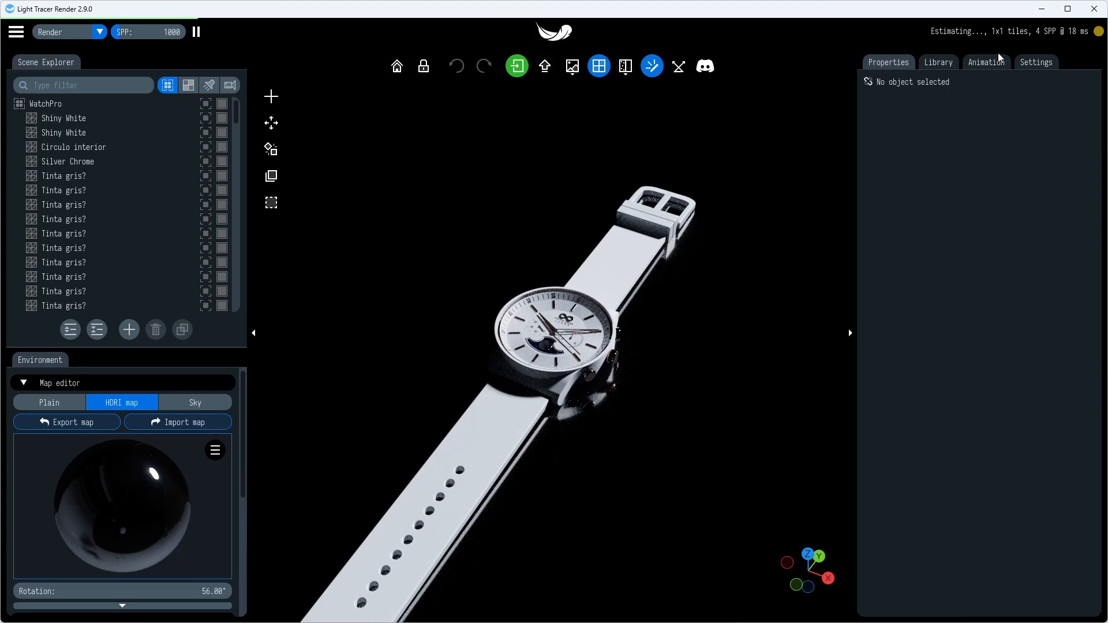
click(1036, 63)
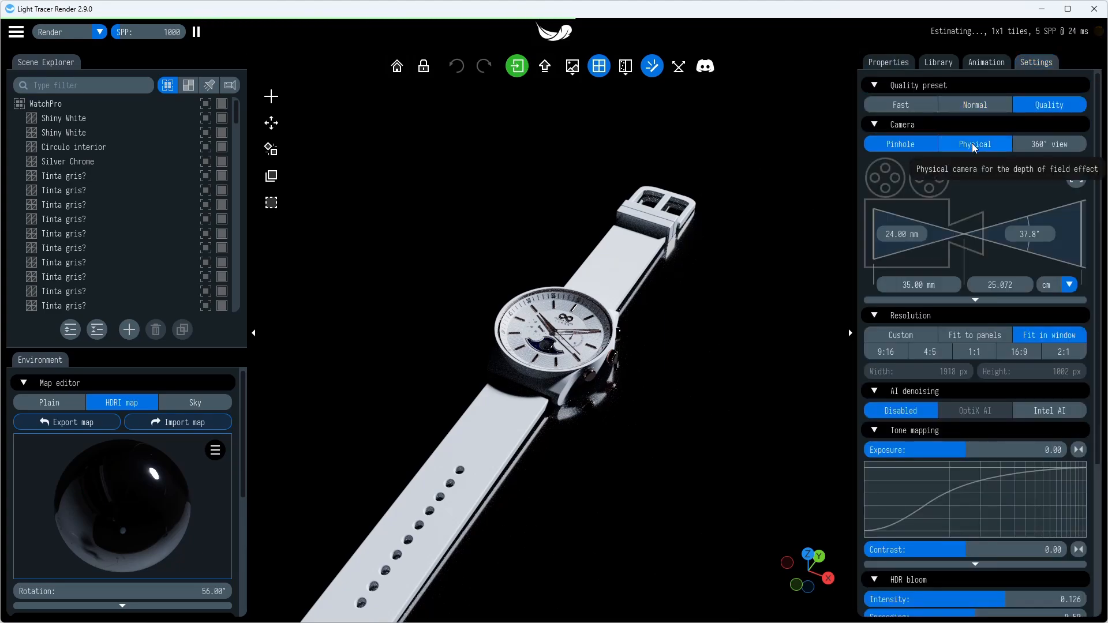
click(985, 62)
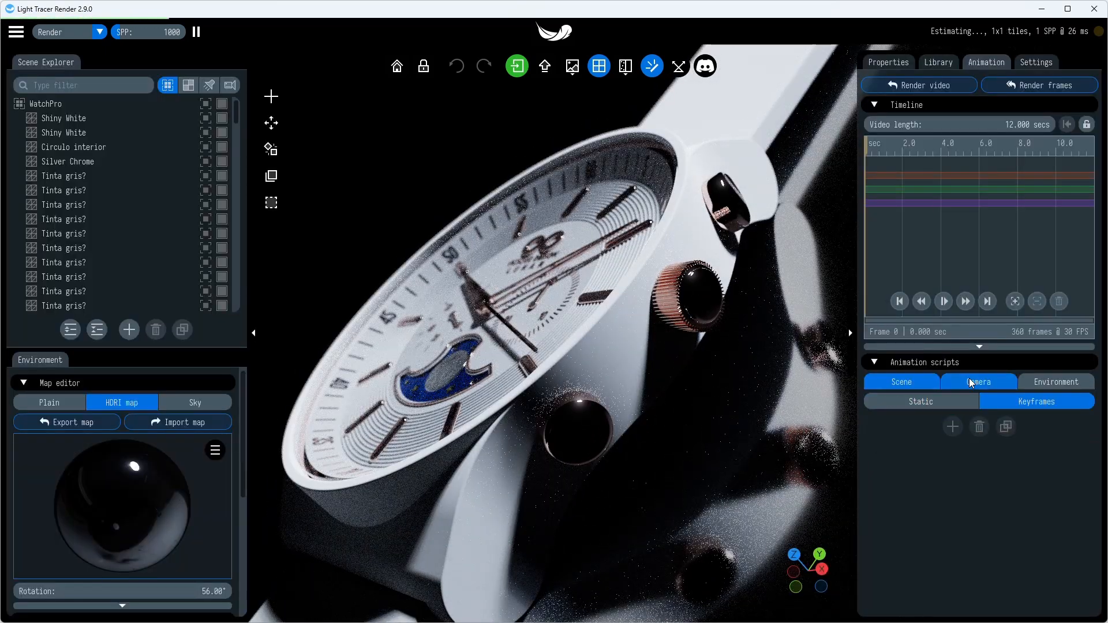
- Add camera keyframes for the new views and retime the second keyframe to 3 seconds
click(977, 381)
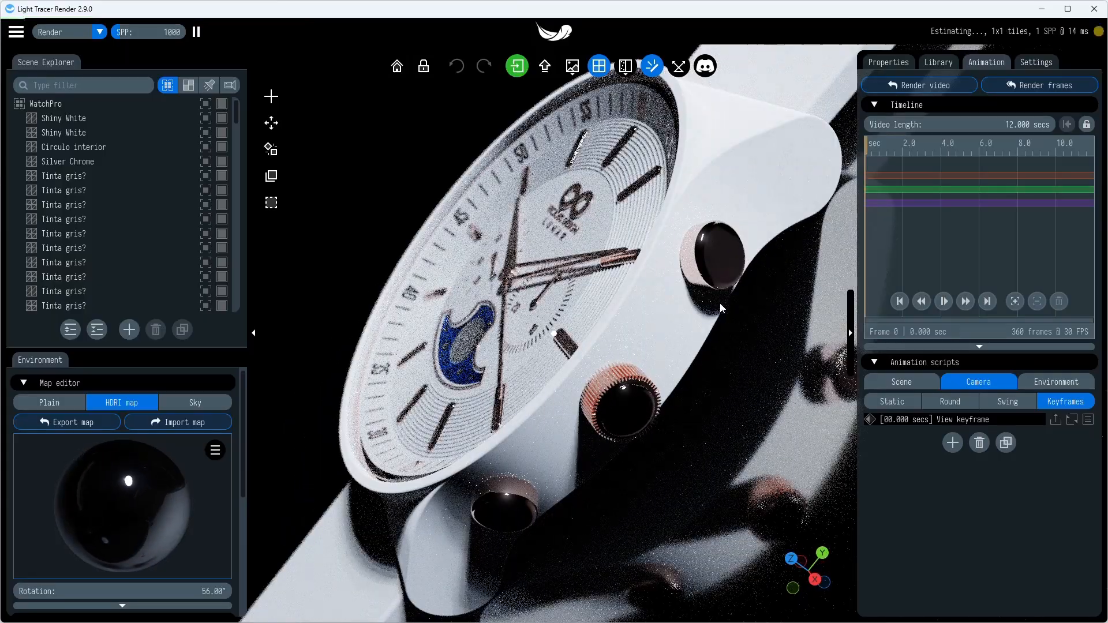
click(952, 443)
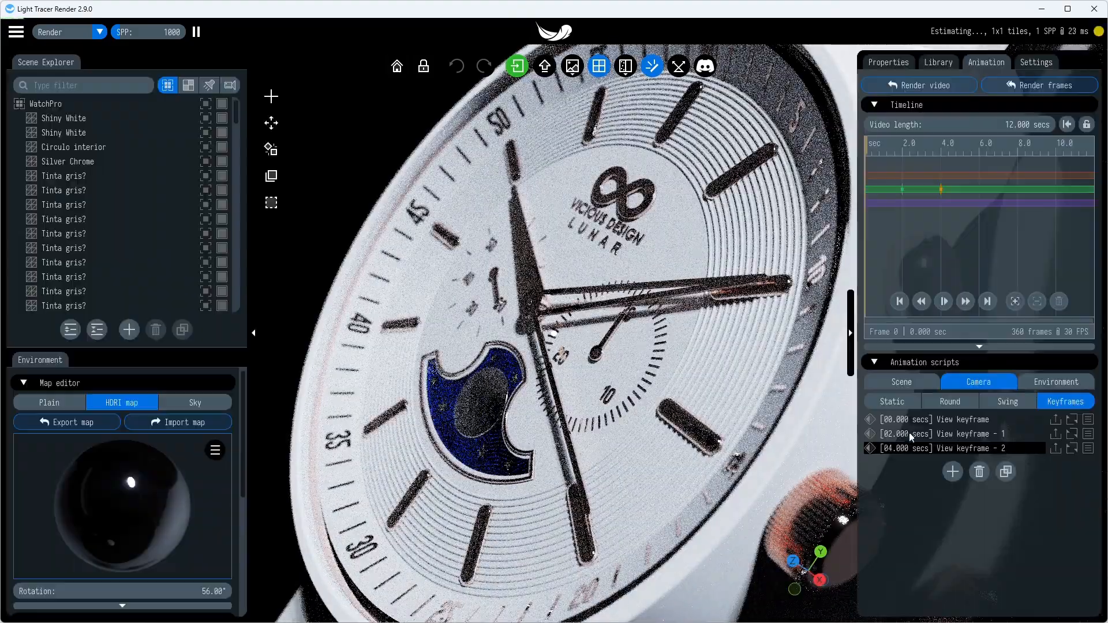
click(951, 472)
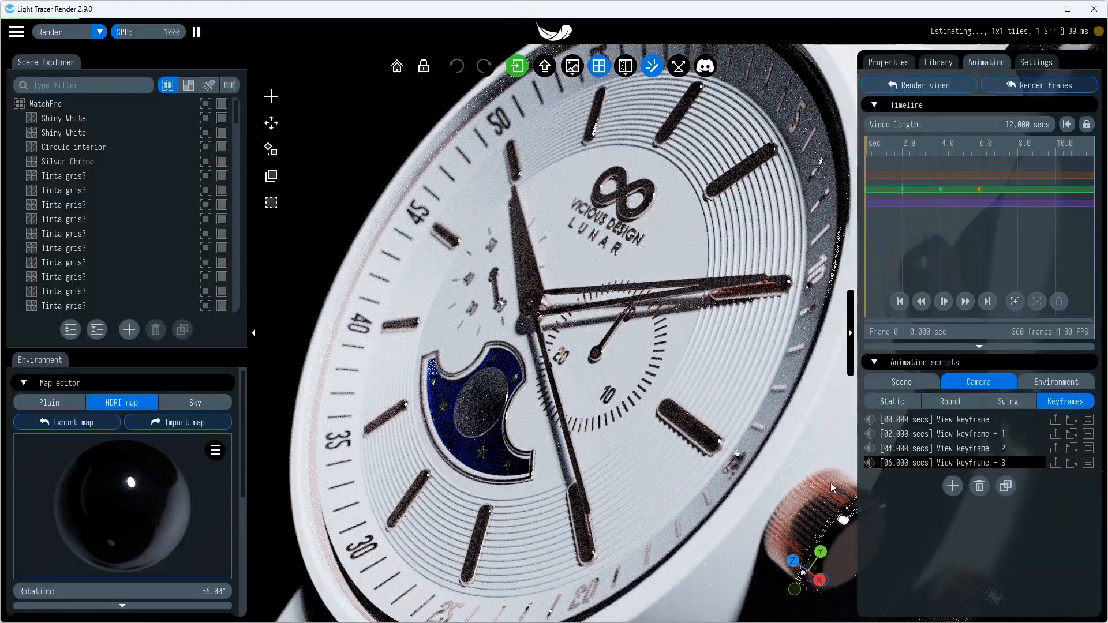
click(961, 434)
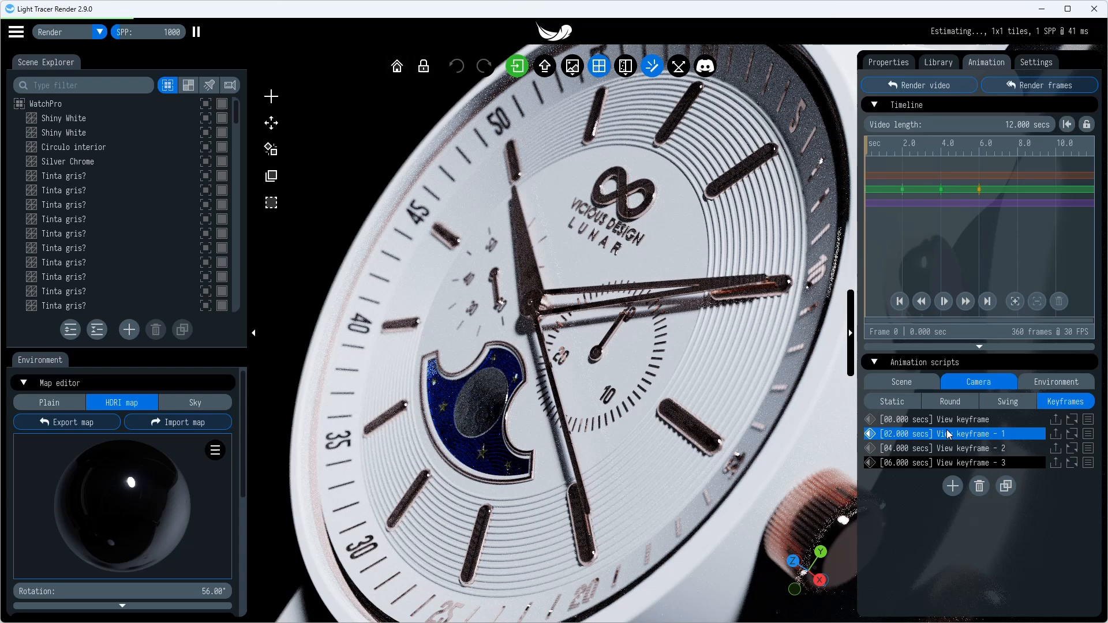
click(954, 433)
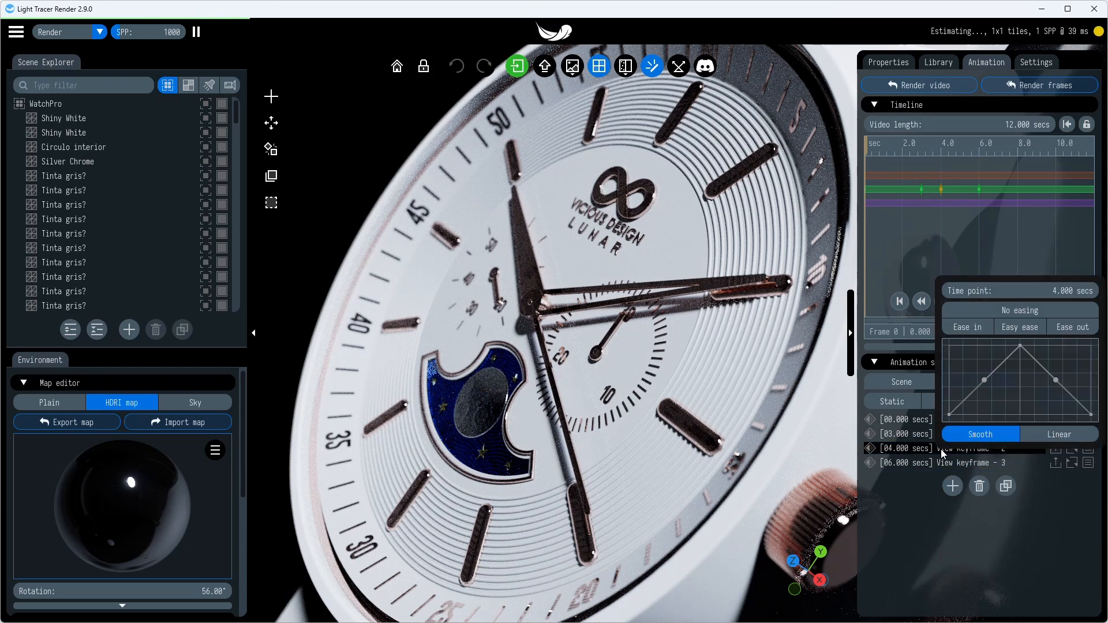
text(3)
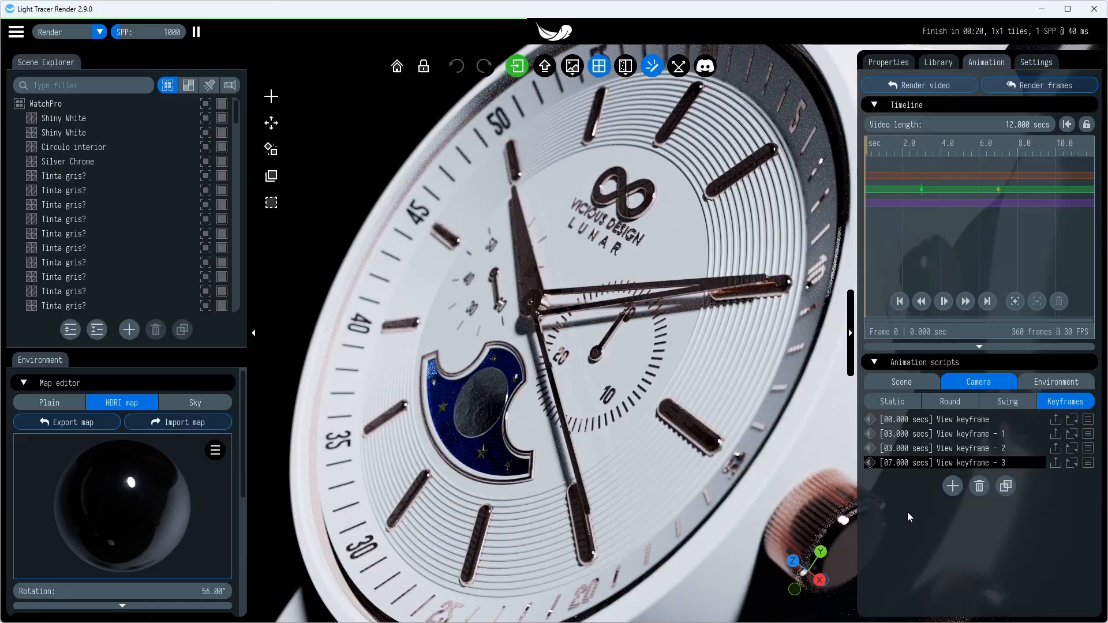
- Play the camera move preview, then stop it and rewind to the start
click(944, 301)
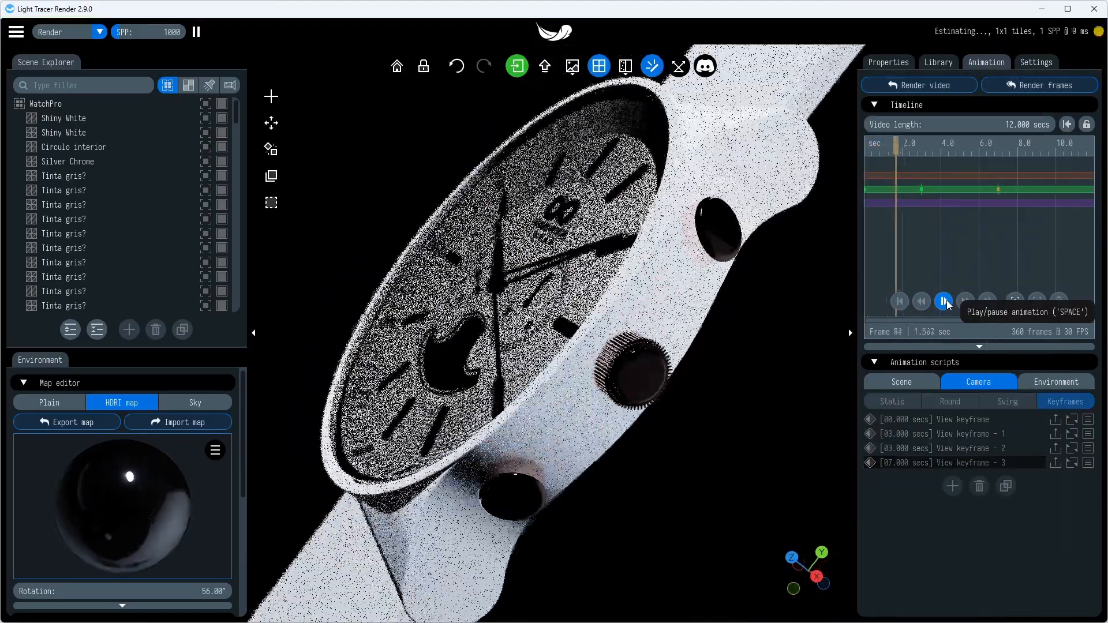
click(945, 302)
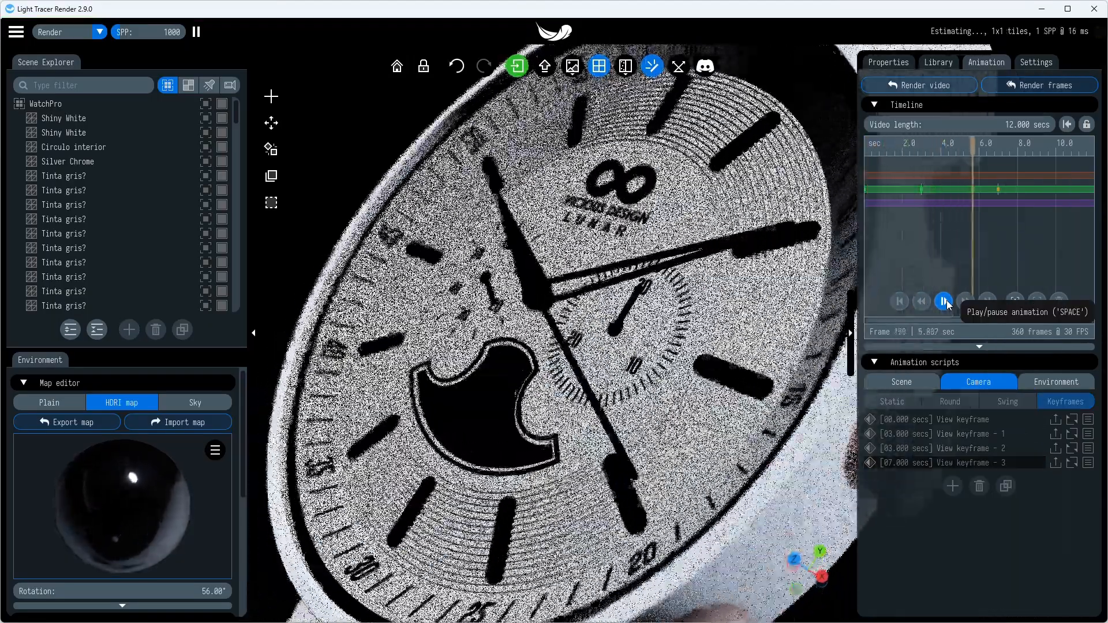
click(900, 301)
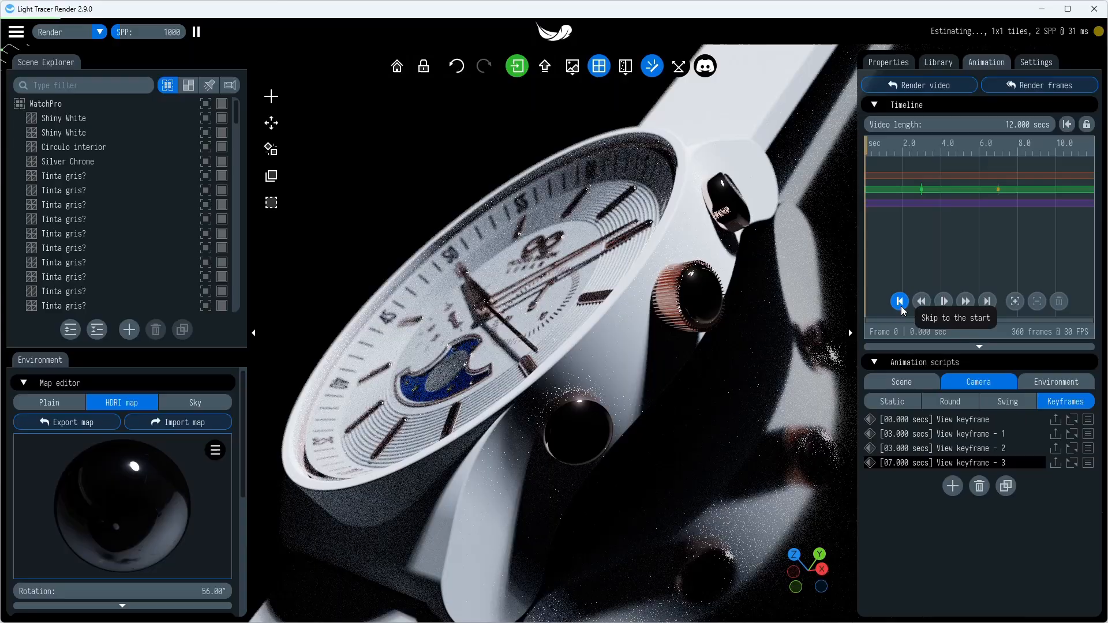
click(900, 301)
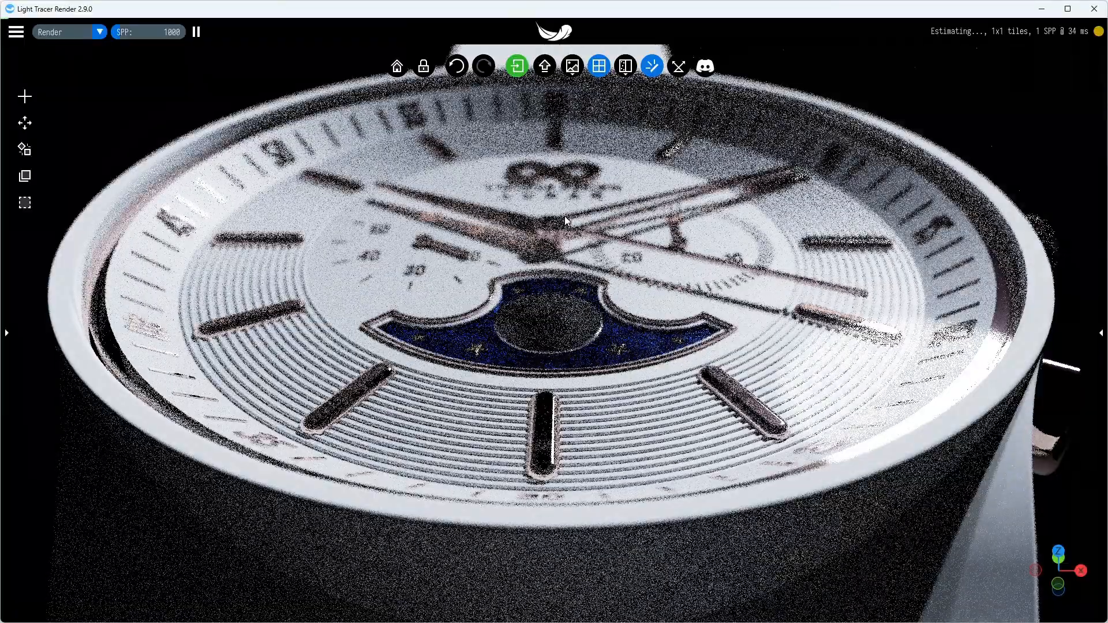
- Focus the physical camera on the moon-phase dial and add dial keyframes timed at 7 and 12 seconds
click(1036, 63)
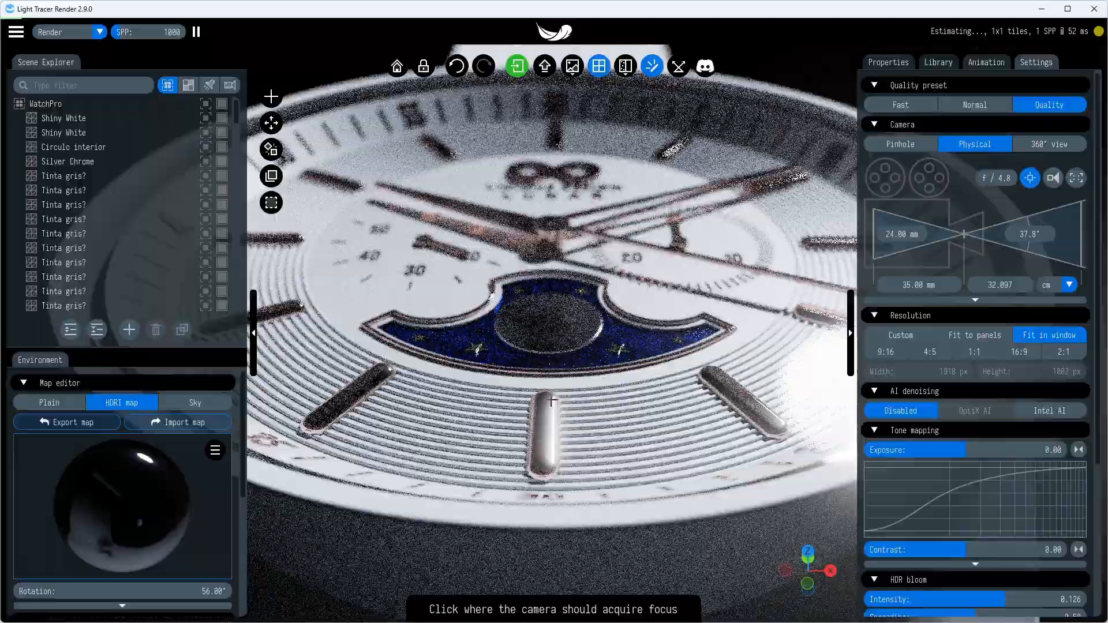
click(551, 401)
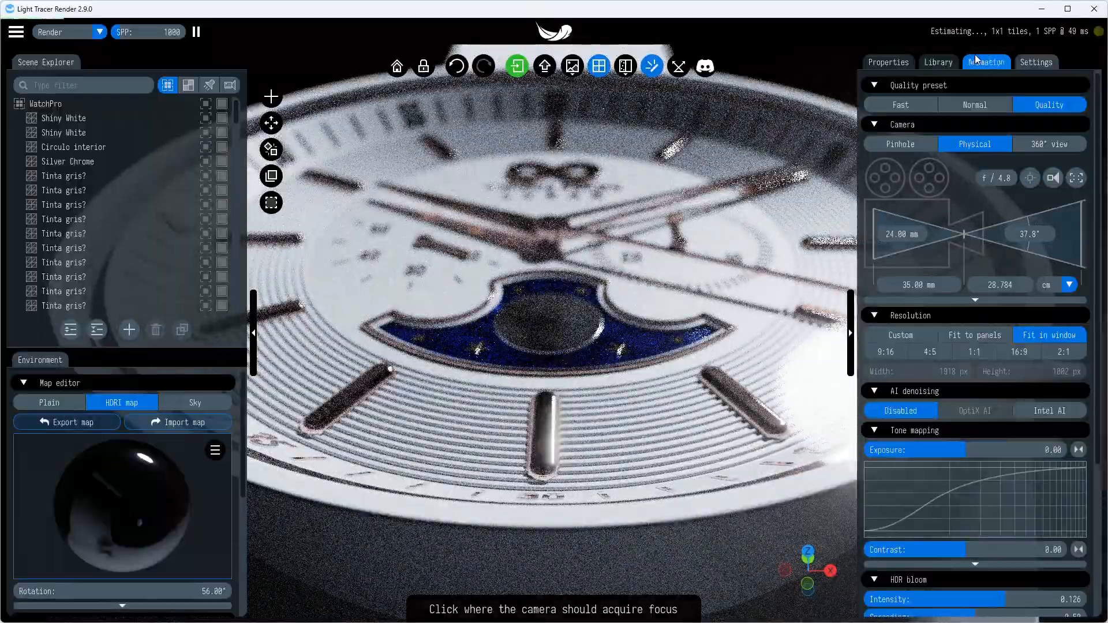
click(985, 62)
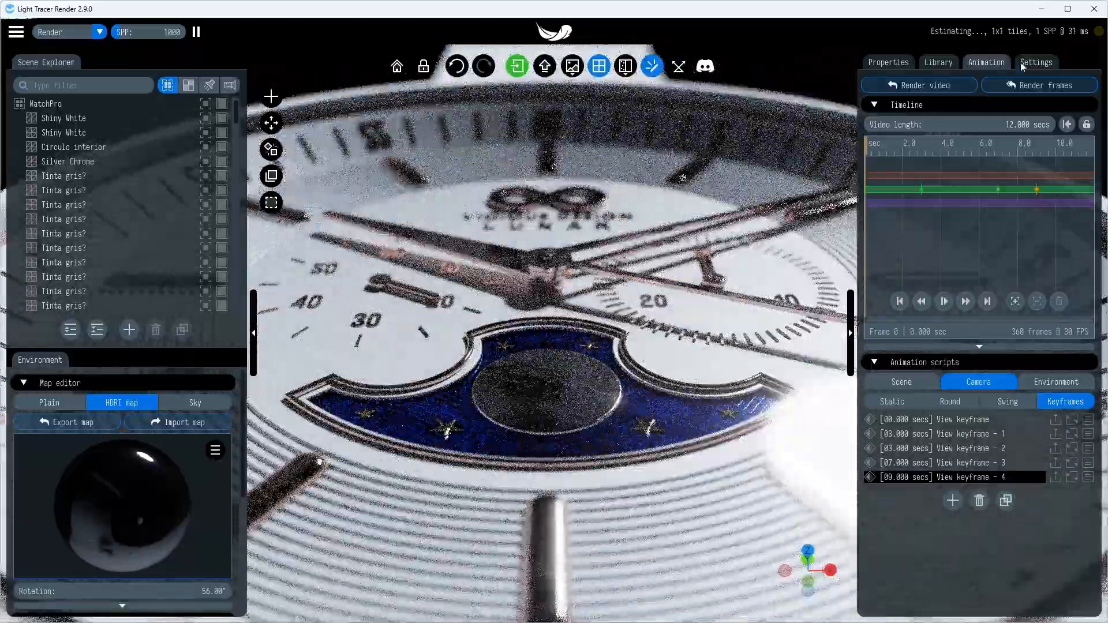
click(1036, 63)
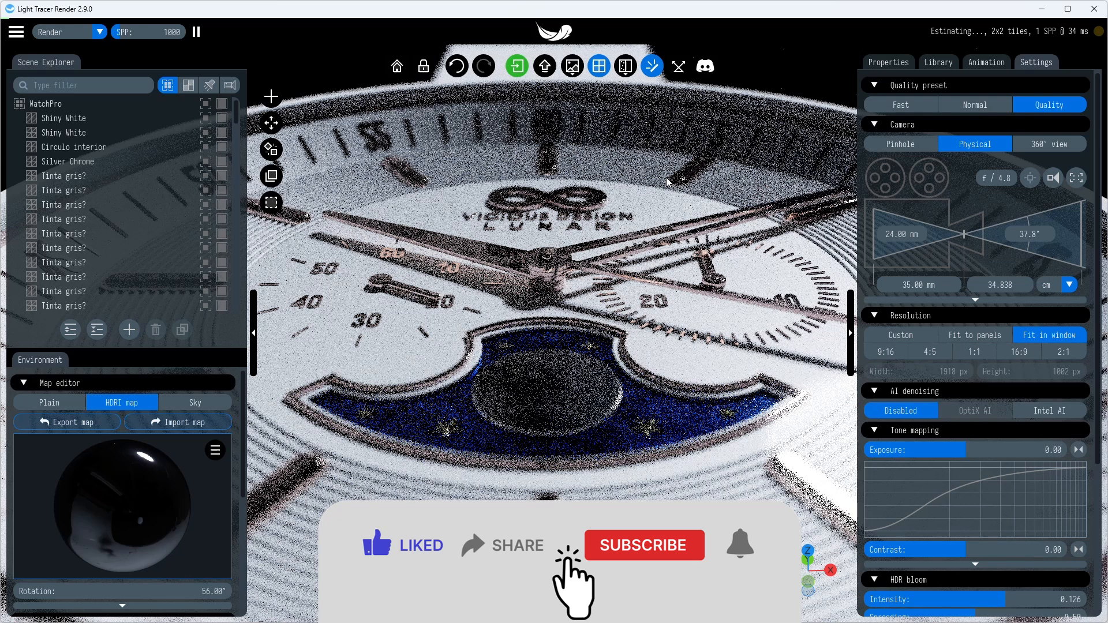
click(985, 62)
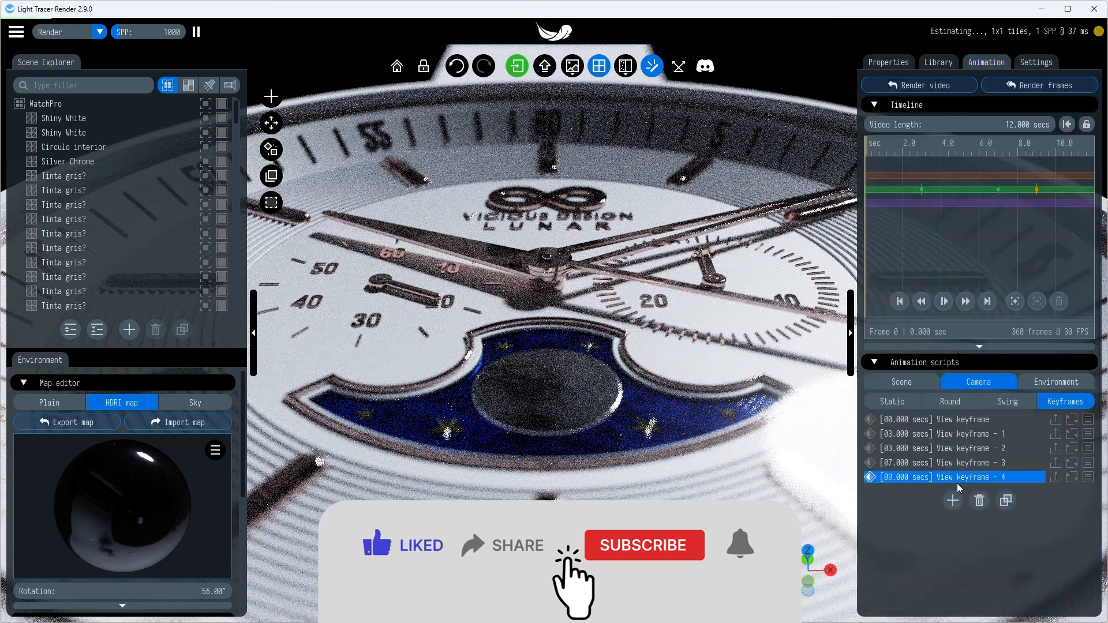
click(952, 500)
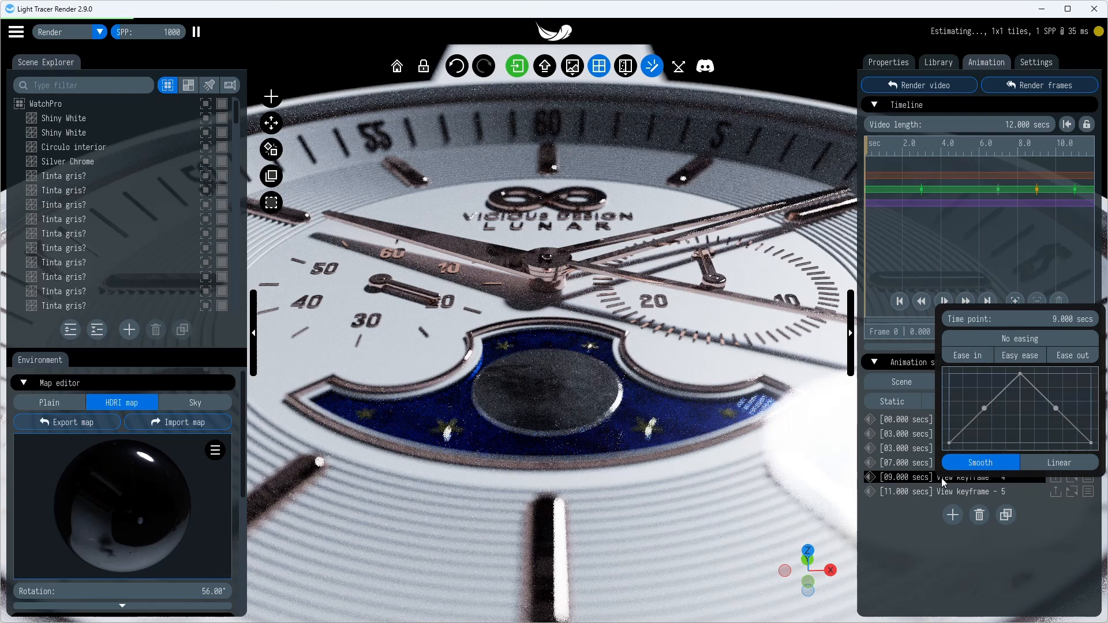
click(932, 491)
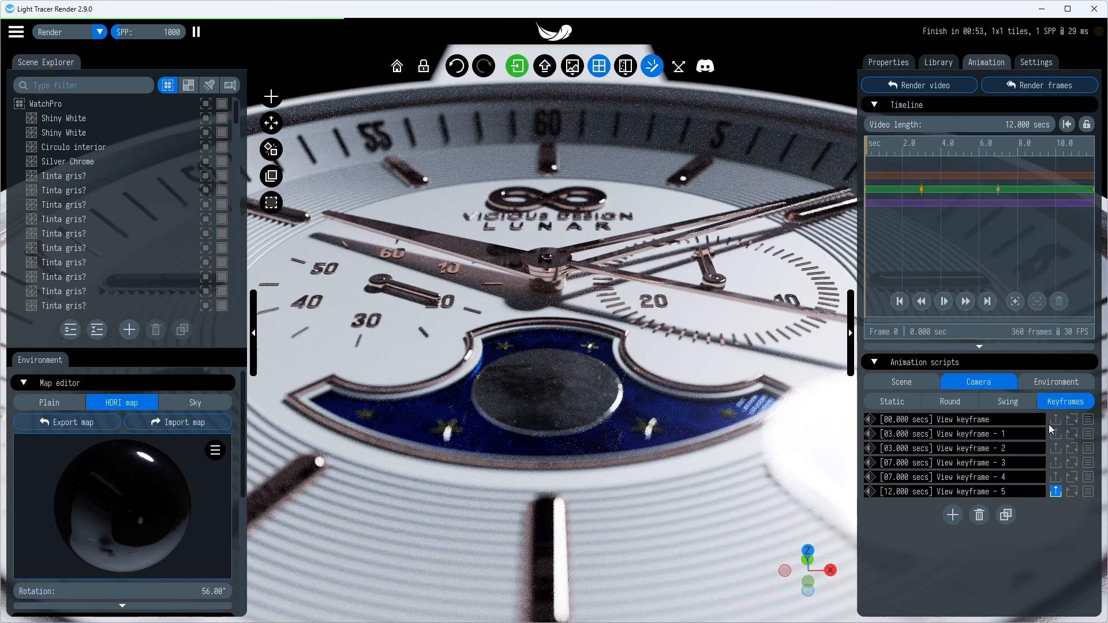
- Jump the viewport back to the wide opening shot from the first camera keyframe
click(944, 301)
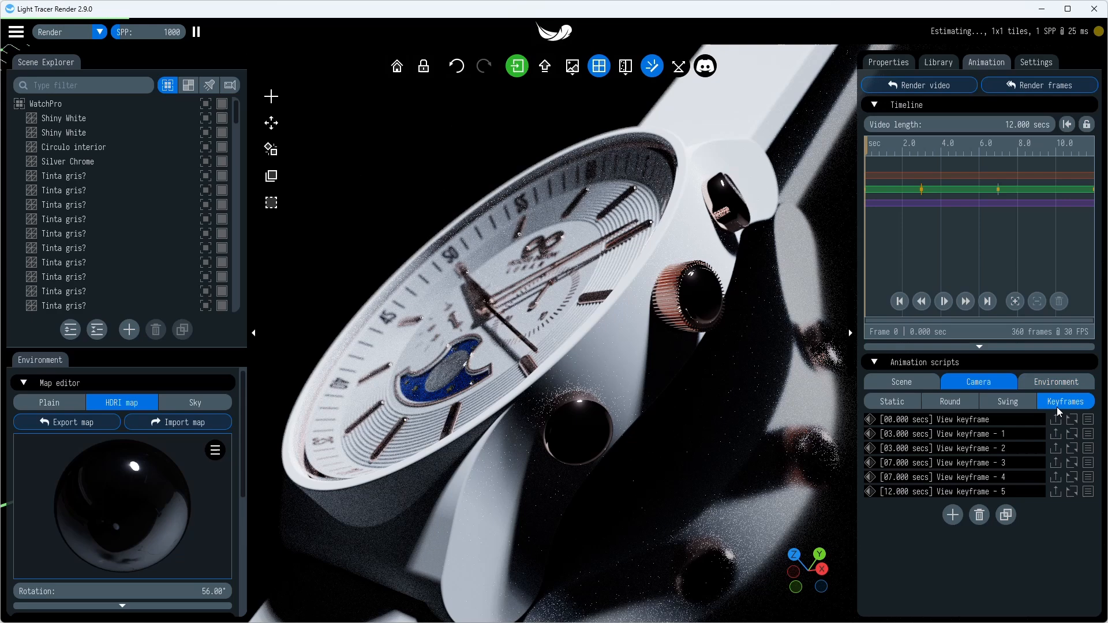
- Tilt the environment map to -40.5° inclination and add an environment keyframe
click(1057, 381)
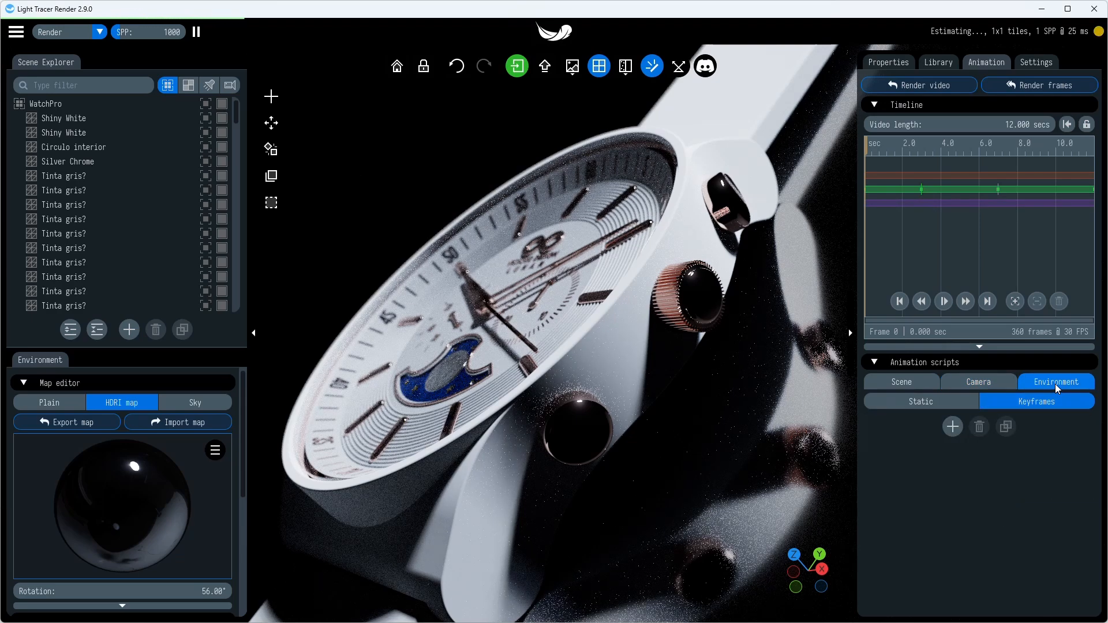
scroll(down, 3)
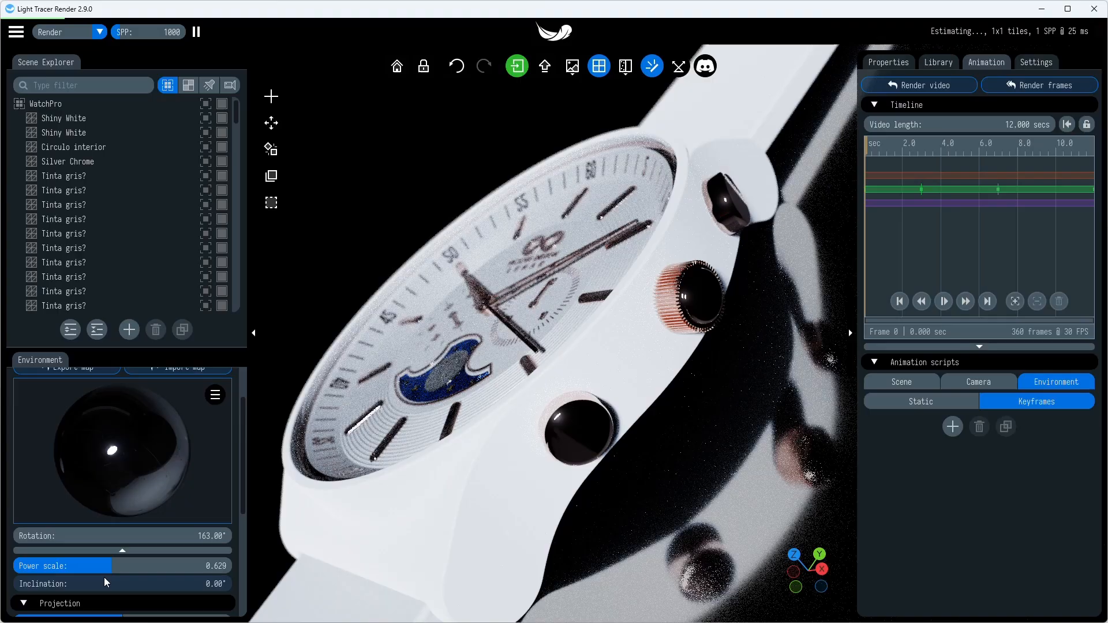
drag(123, 596, 71, 595)
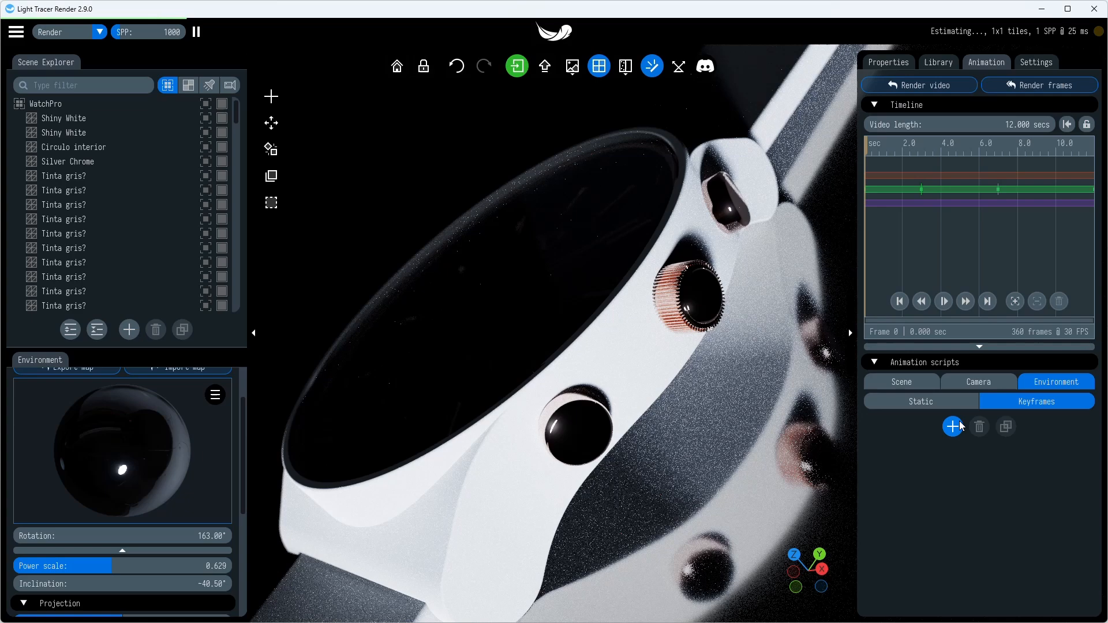
click(979, 381)
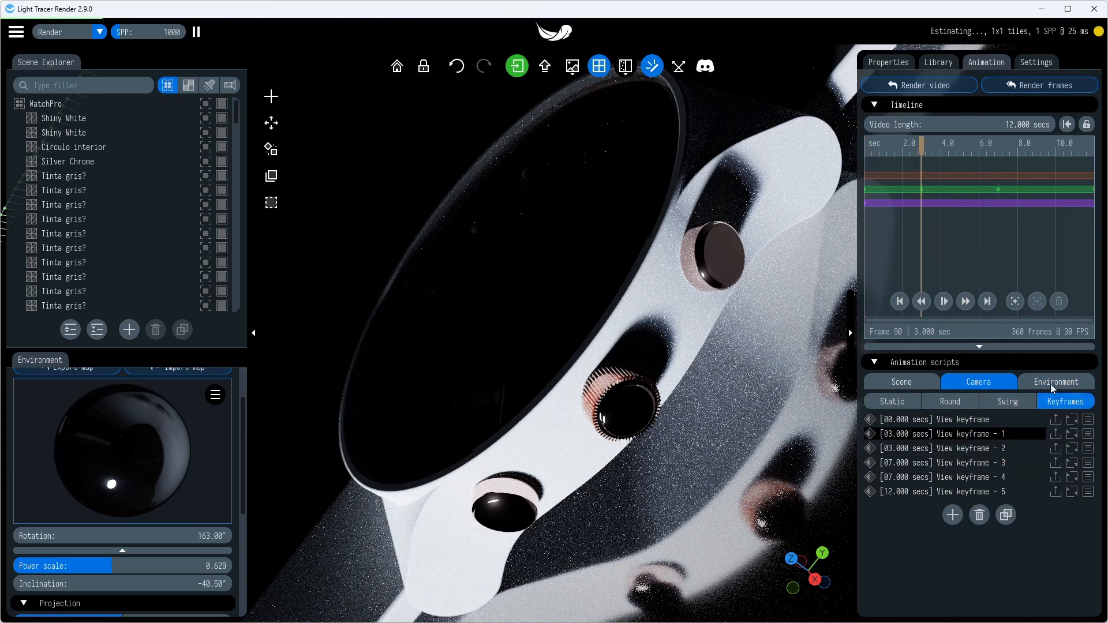
- Rotate the environment map to 39.5° and keyframe it at 3 seconds
click(1056, 381)
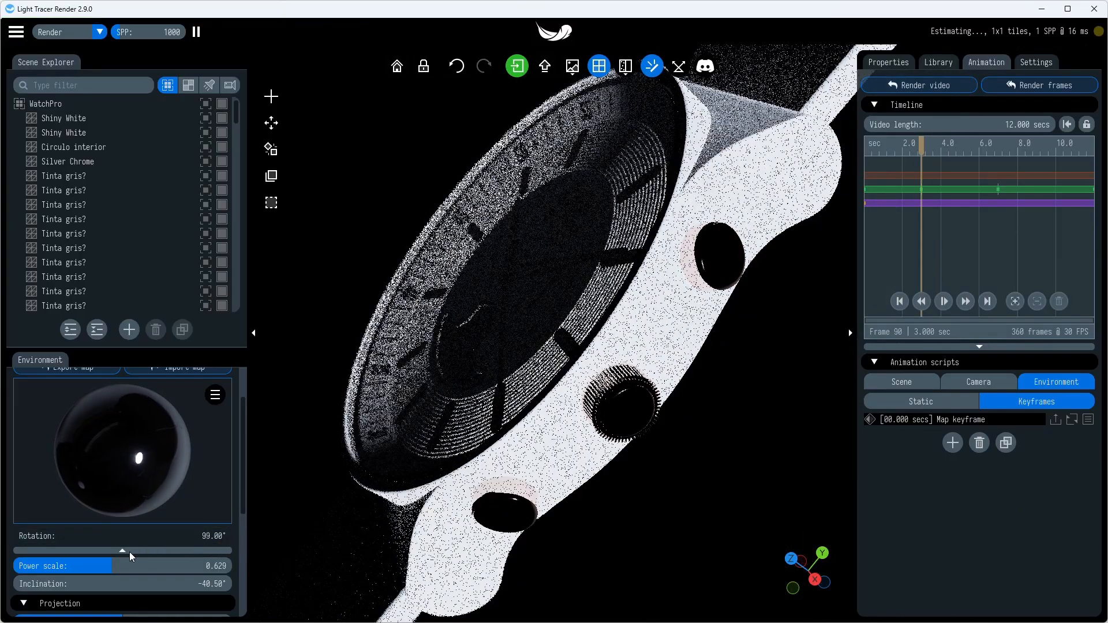
drag(131, 551, 86, 551)
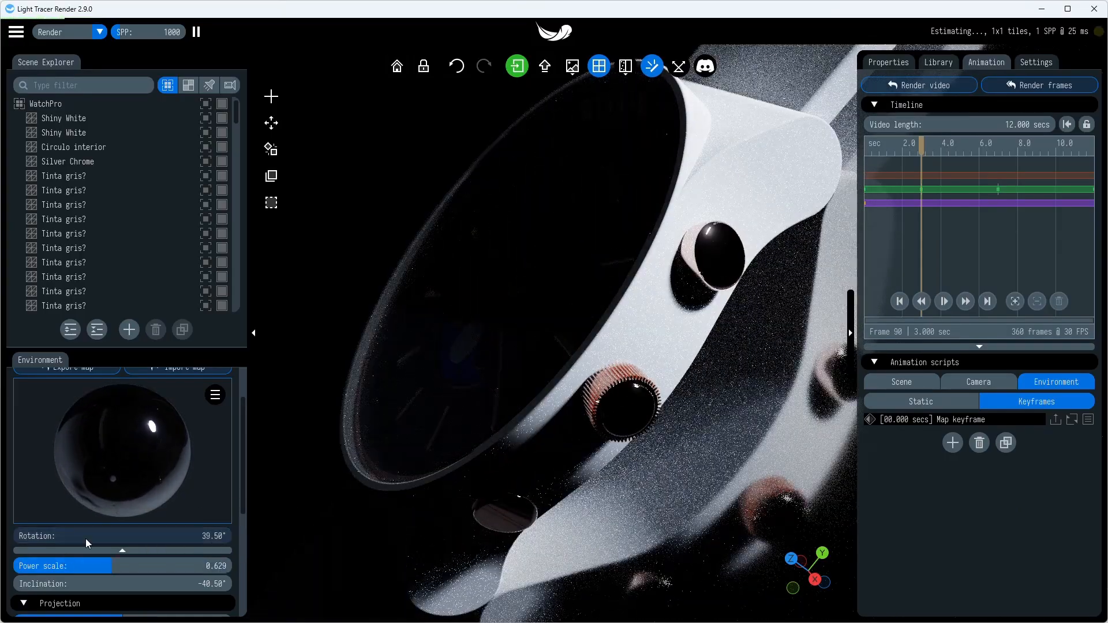
click(952, 443)
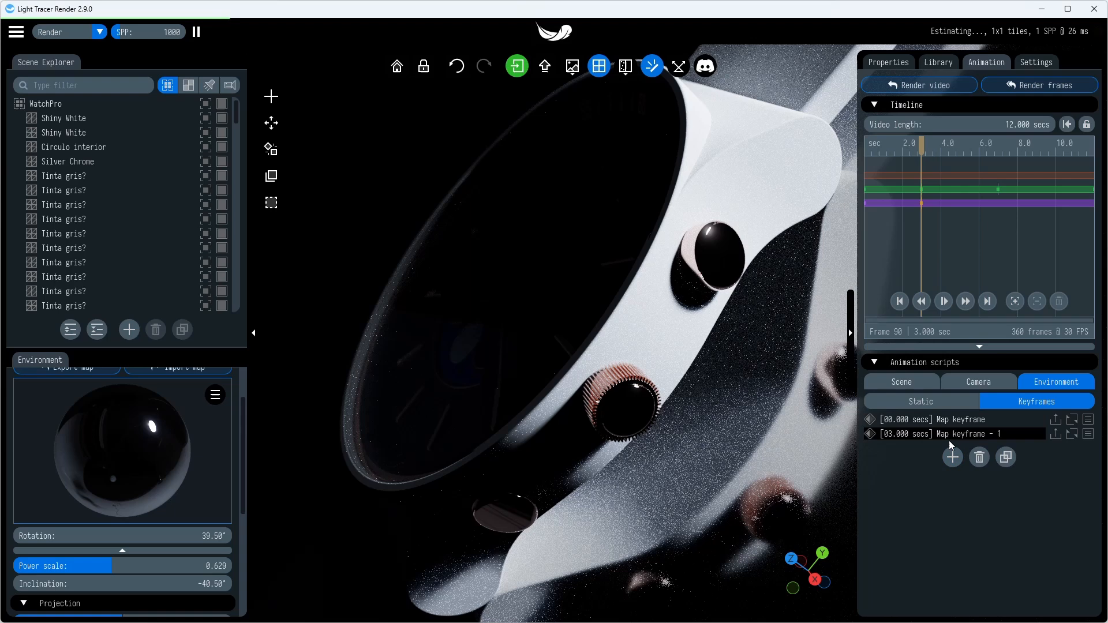
click(941, 434)
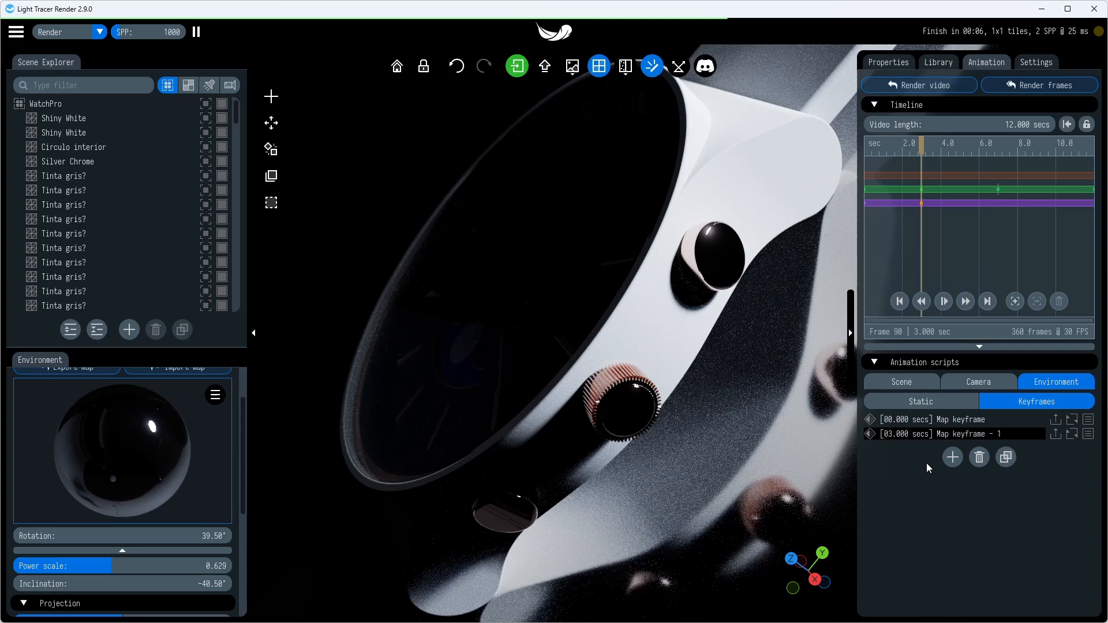
- Add another map keyframe at 3 seconds, then rotate the map to about -62° at 7 seconds
click(978, 381)
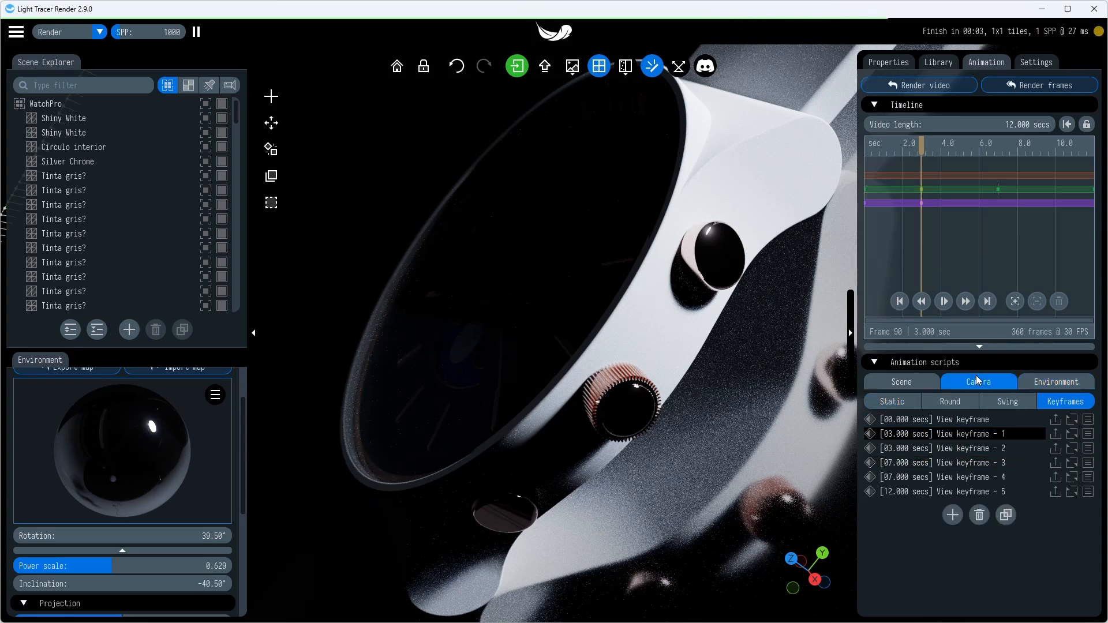
click(1055, 448)
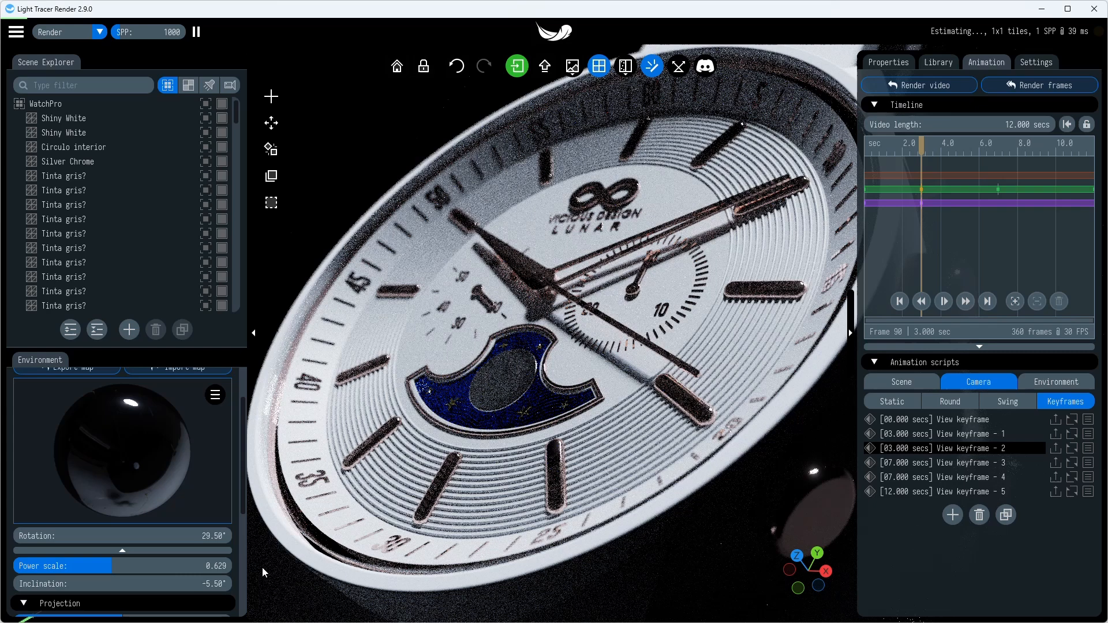
click(1056, 381)
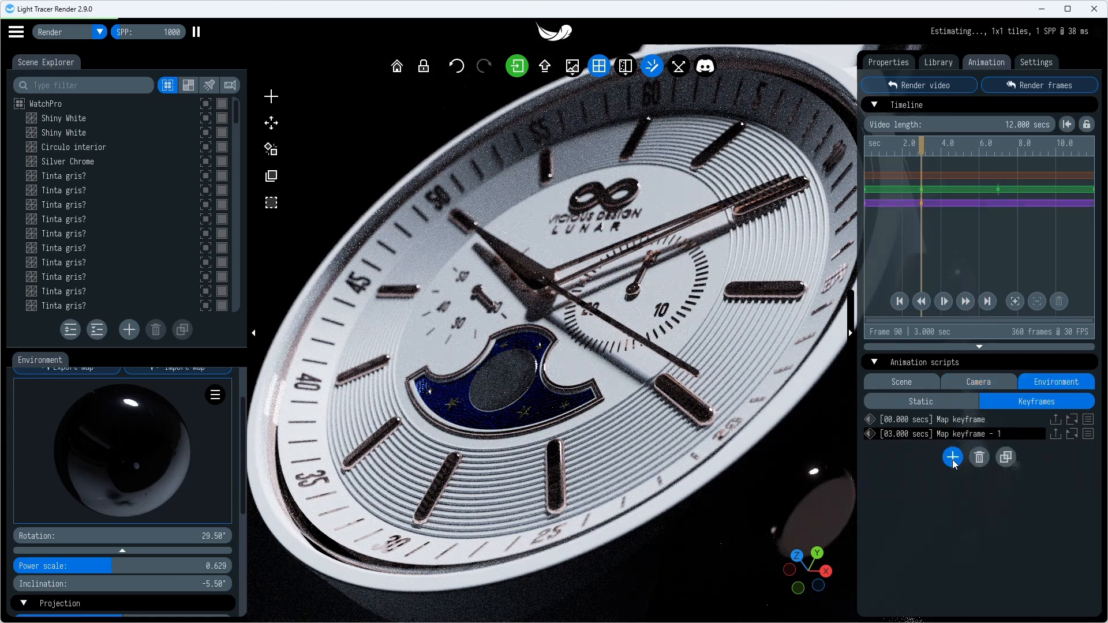
click(953, 457)
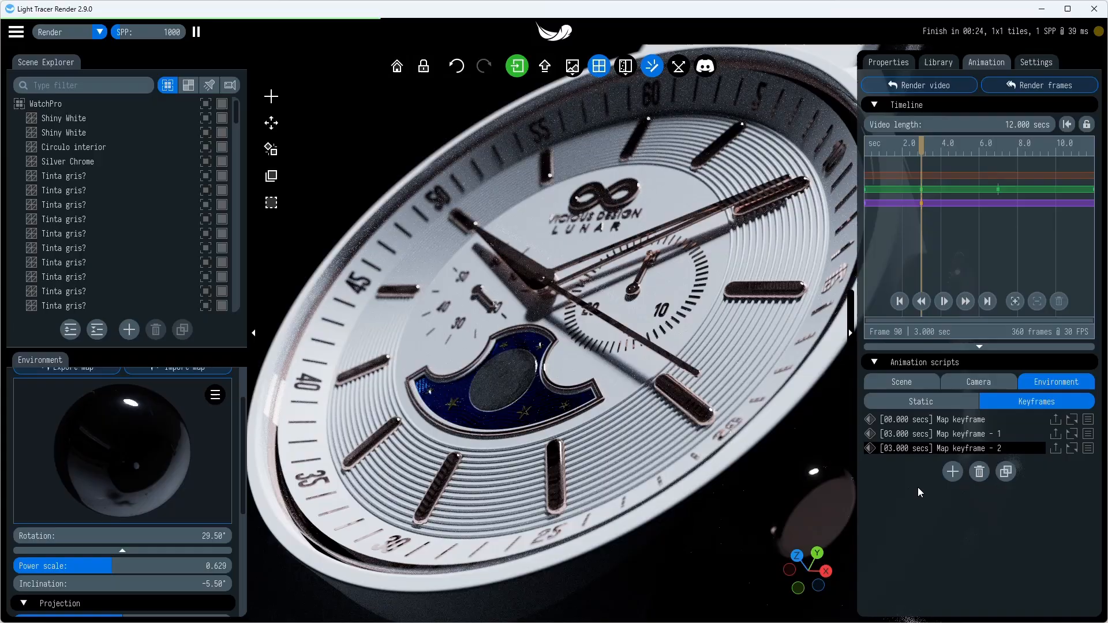
click(979, 381)
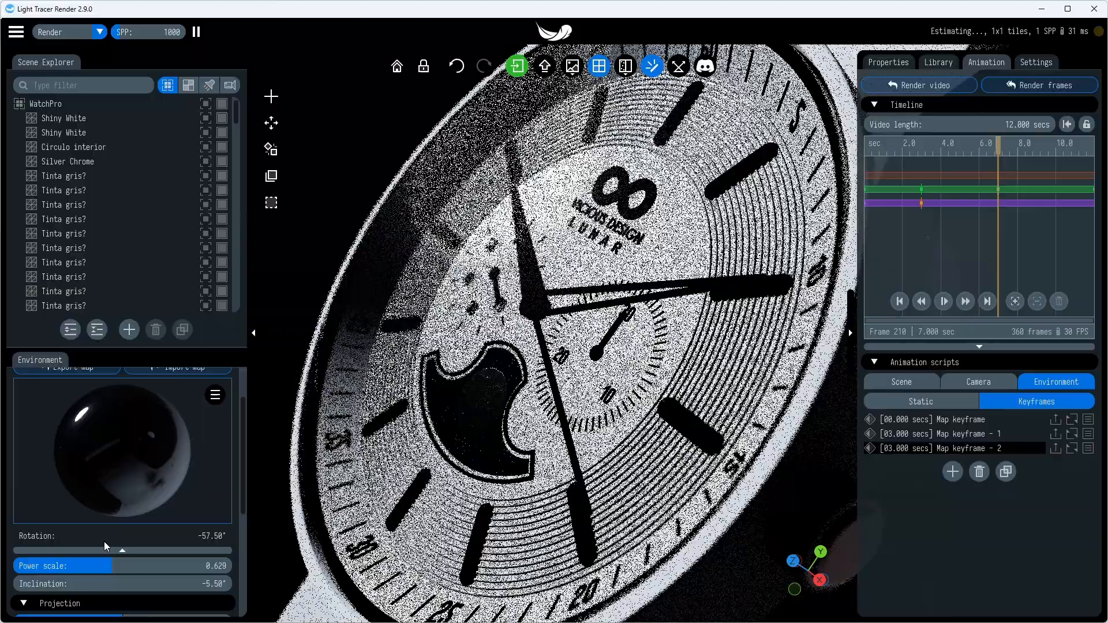
drag(121, 550, 99, 550)
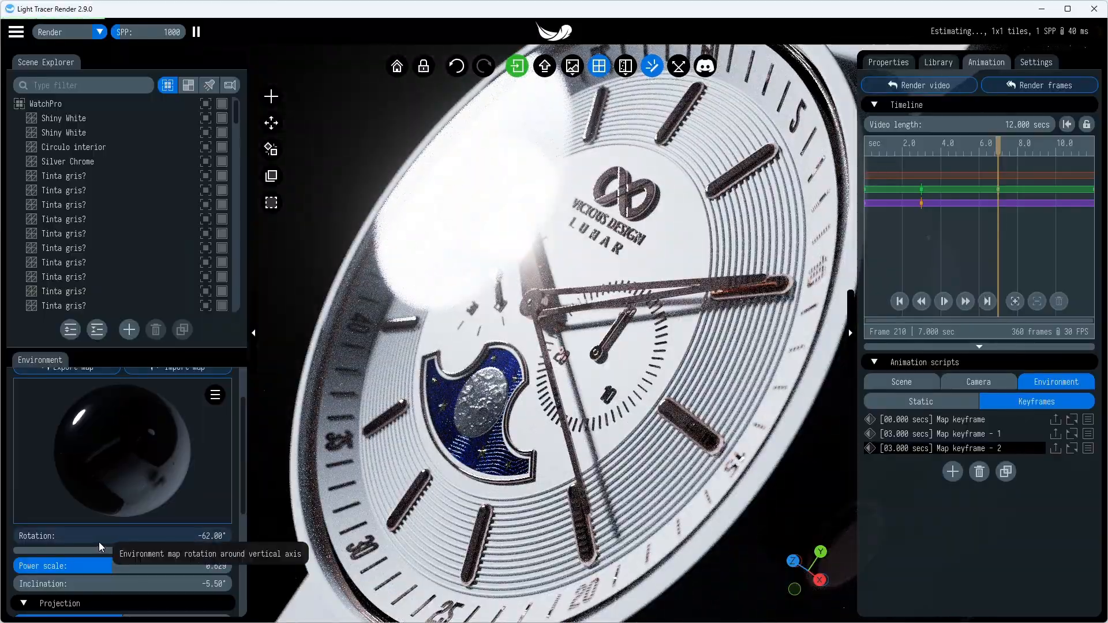
mouse_move(115, 585)
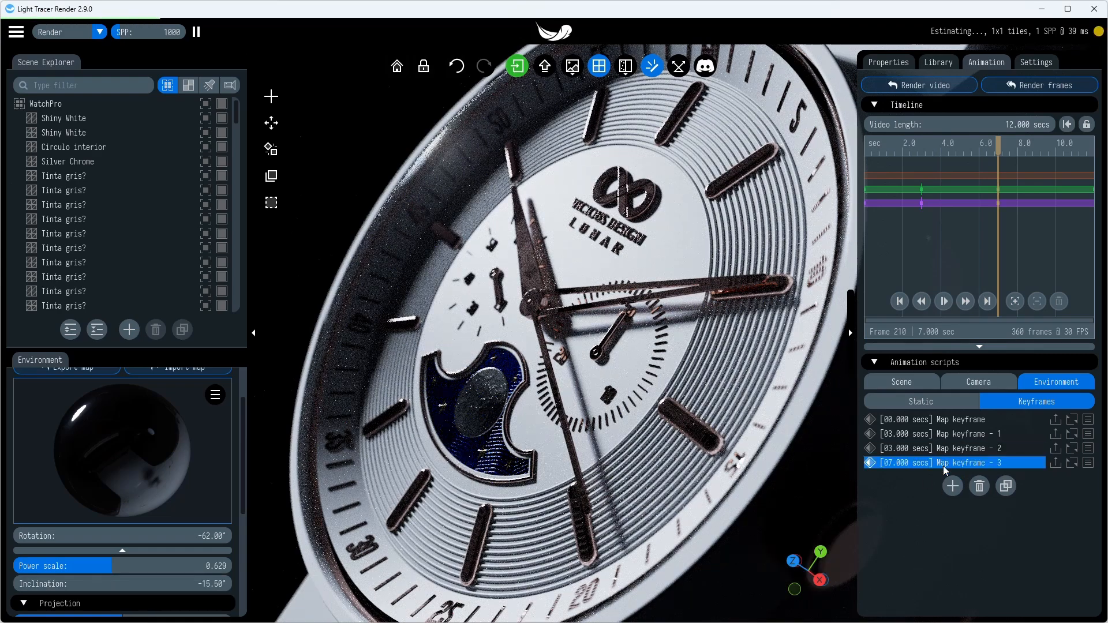
click(978, 382)
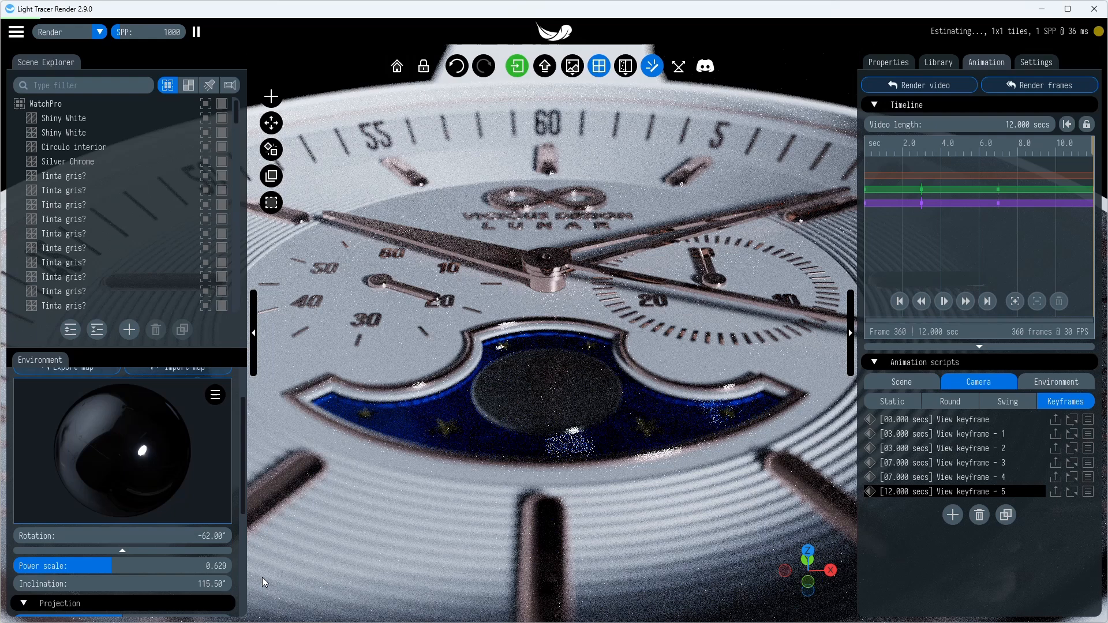
- Delete the extra 14-second camera keyframe, add the final map keyframe at 12 seconds, and rewind
click(951, 514)
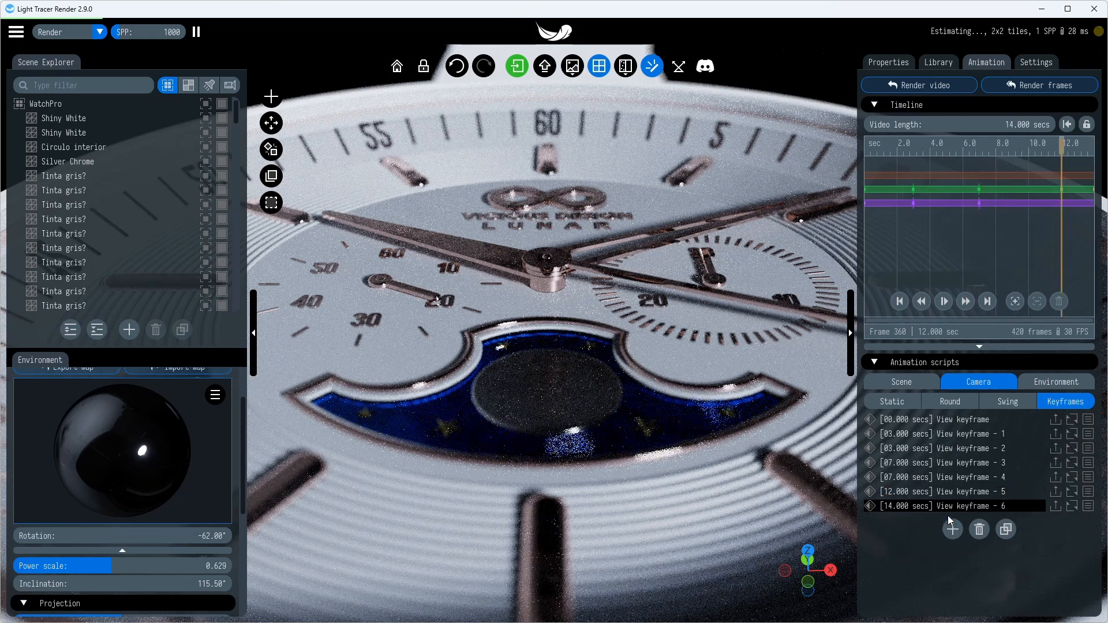
click(979, 528)
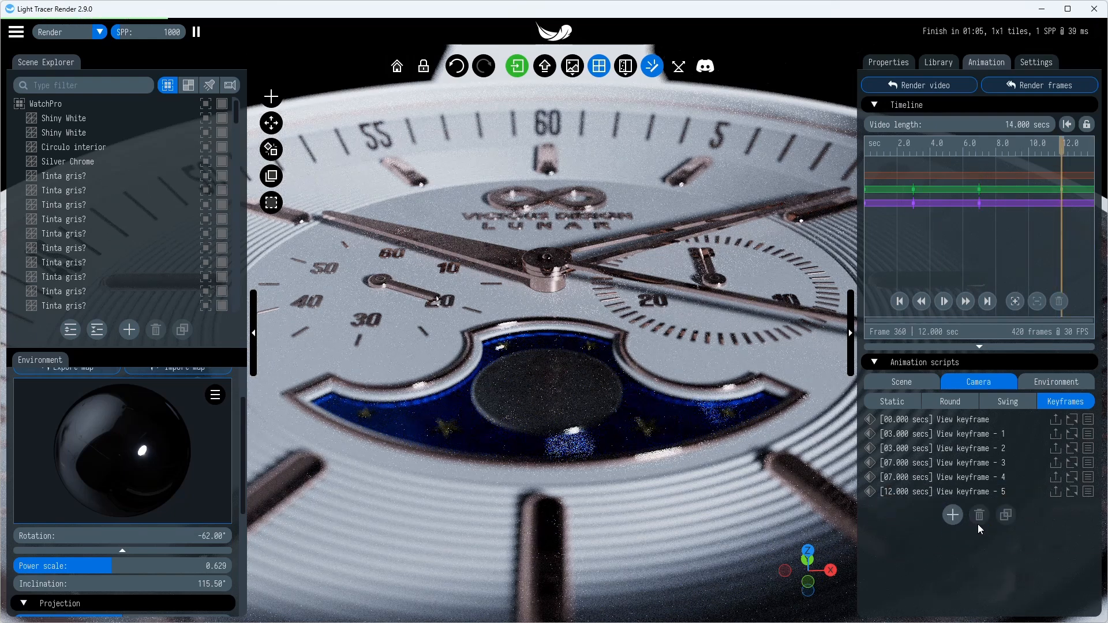
click(1057, 381)
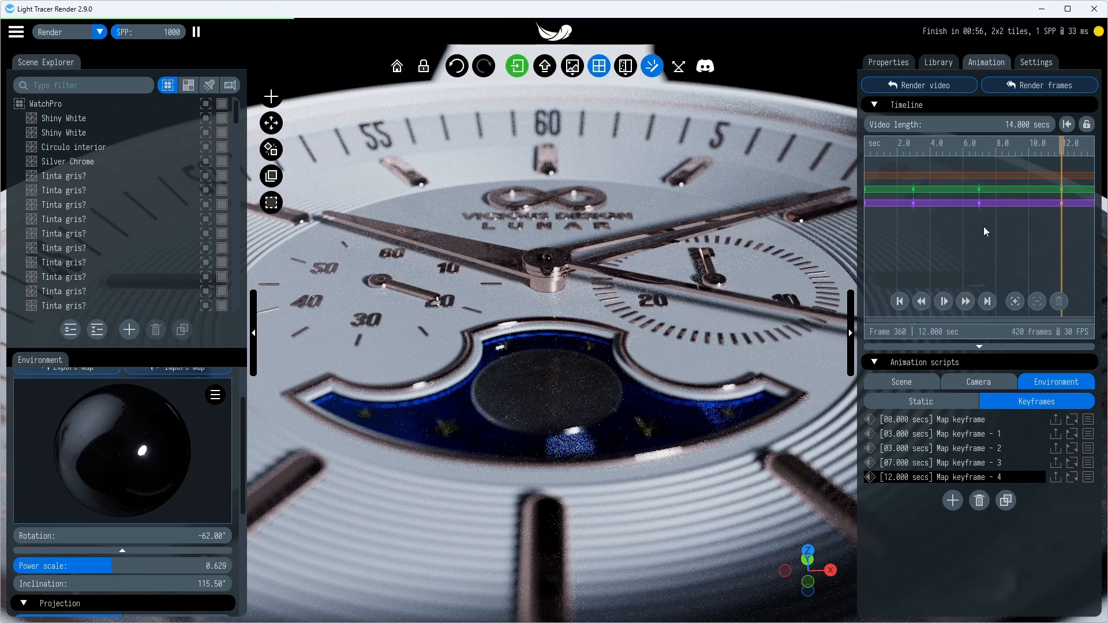
click(900, 302)
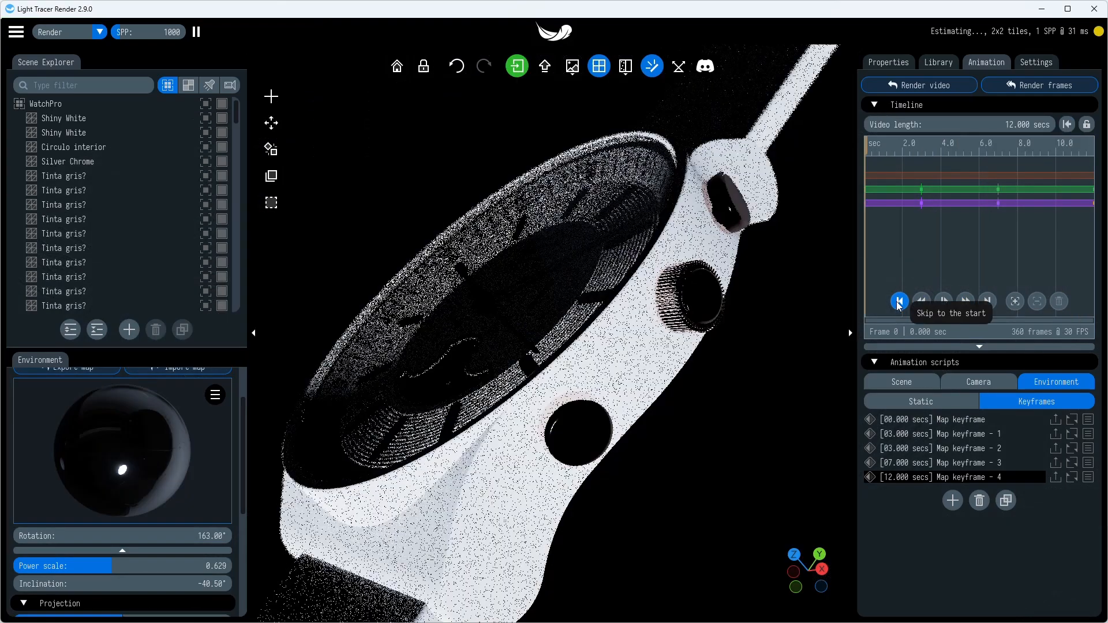
- Play the lighting animation from the start, then select the Second arrow object
click(944, 301)
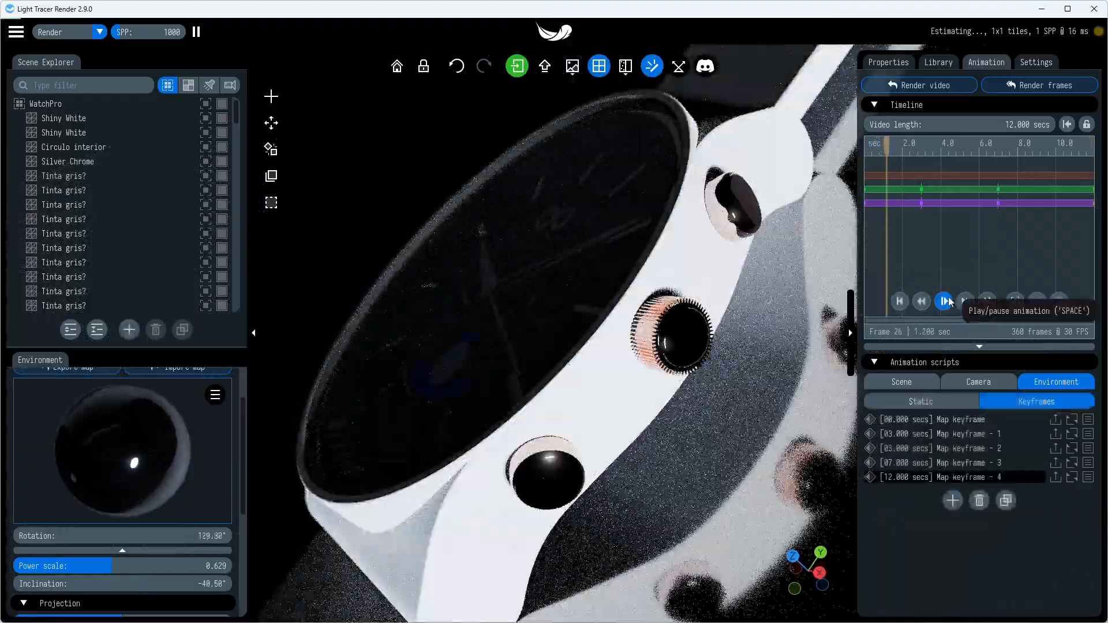
text(sel)
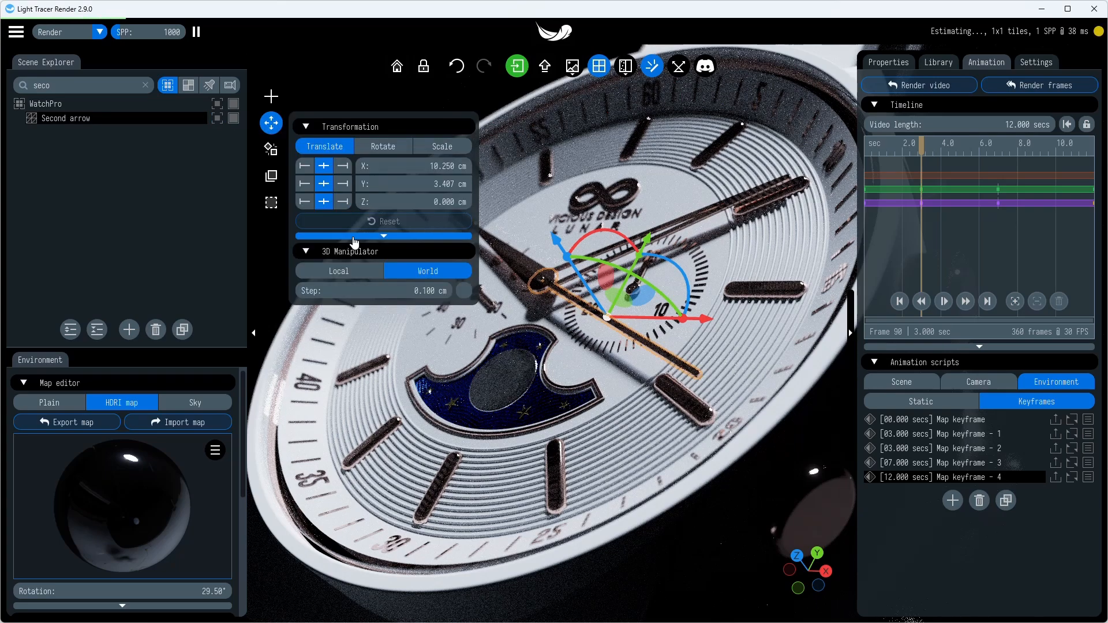
- Reset the Second arrow's translation to zero, recentre its pivot, and add keyframes at 3, 5, 7, 9 s
click(384, 236)
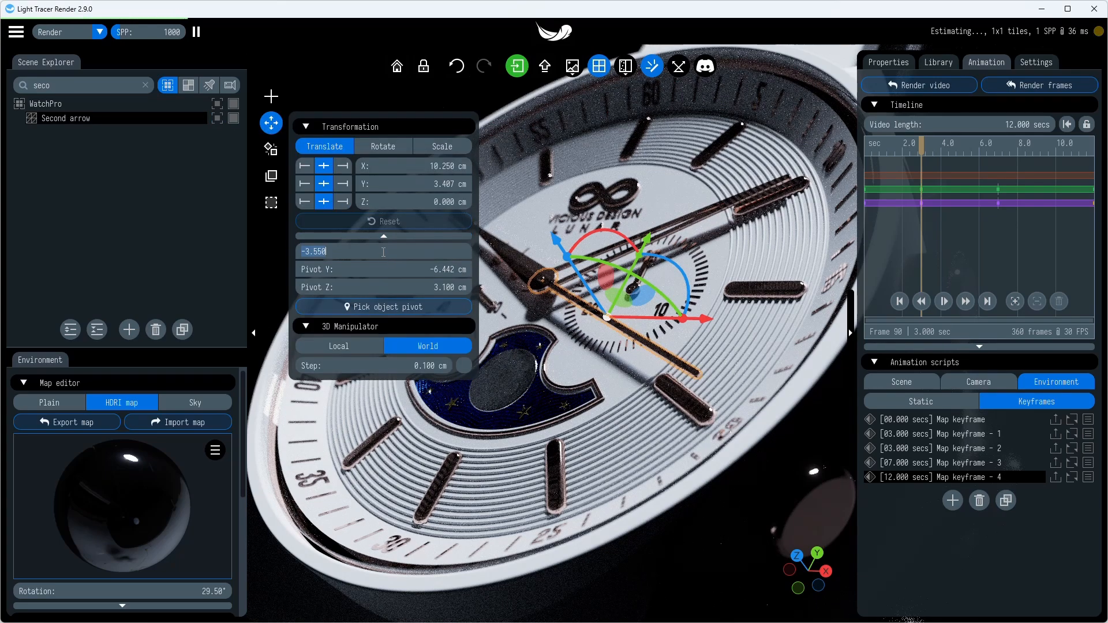
click(384, 221)
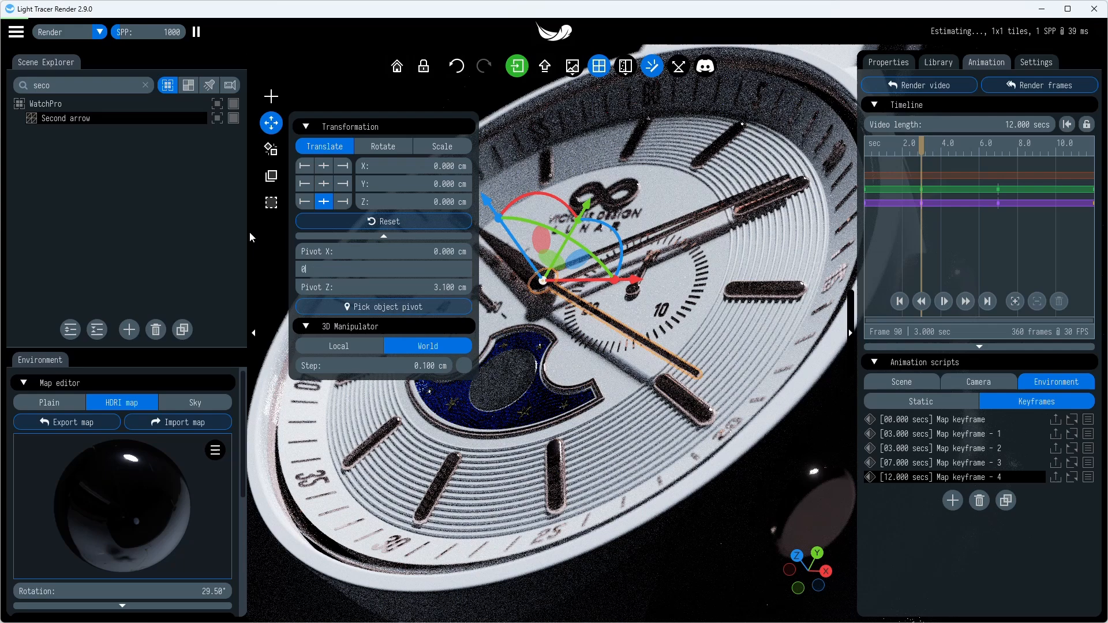
click(270, 122)
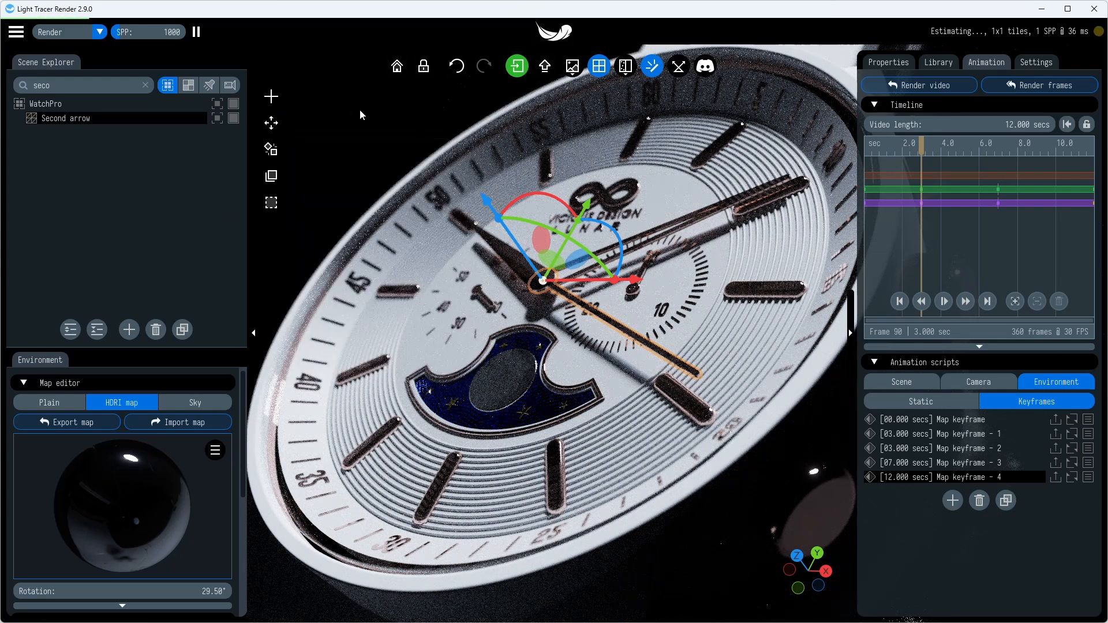
click(901, 381)
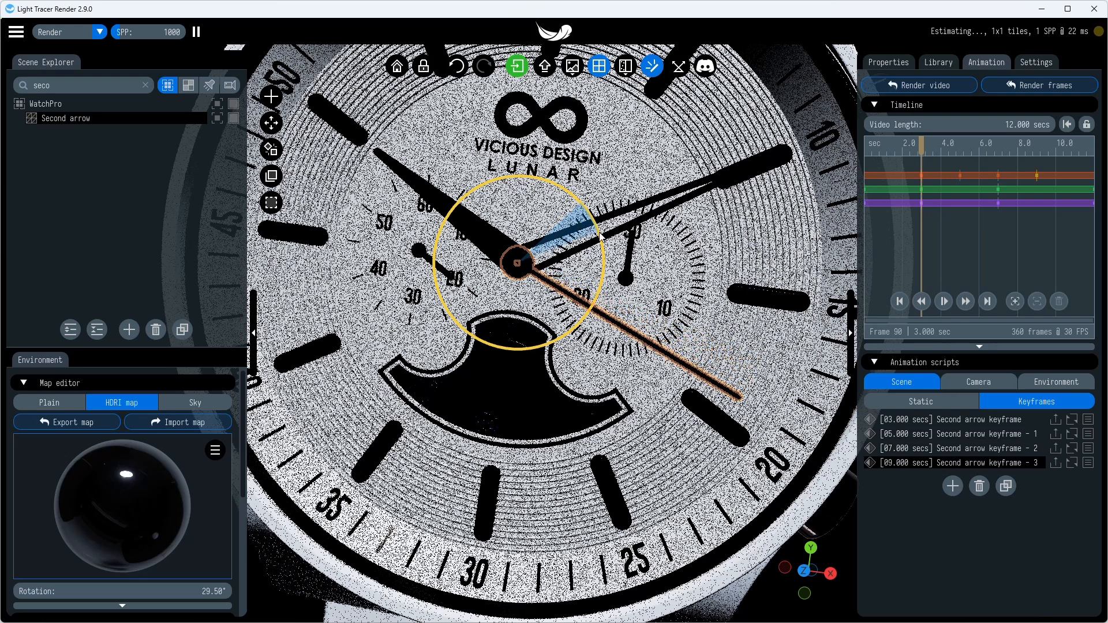
- Add Second arrow keyframes at one-second steps and delete the 17-second one to keep 12 s
click(951, 485)
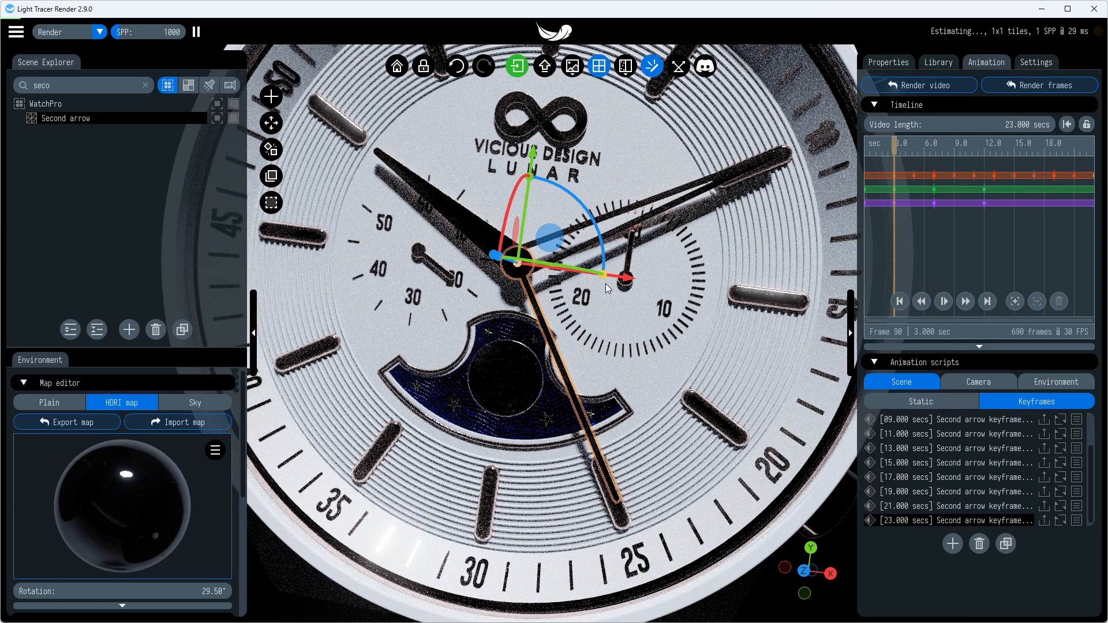
click(954, 478)
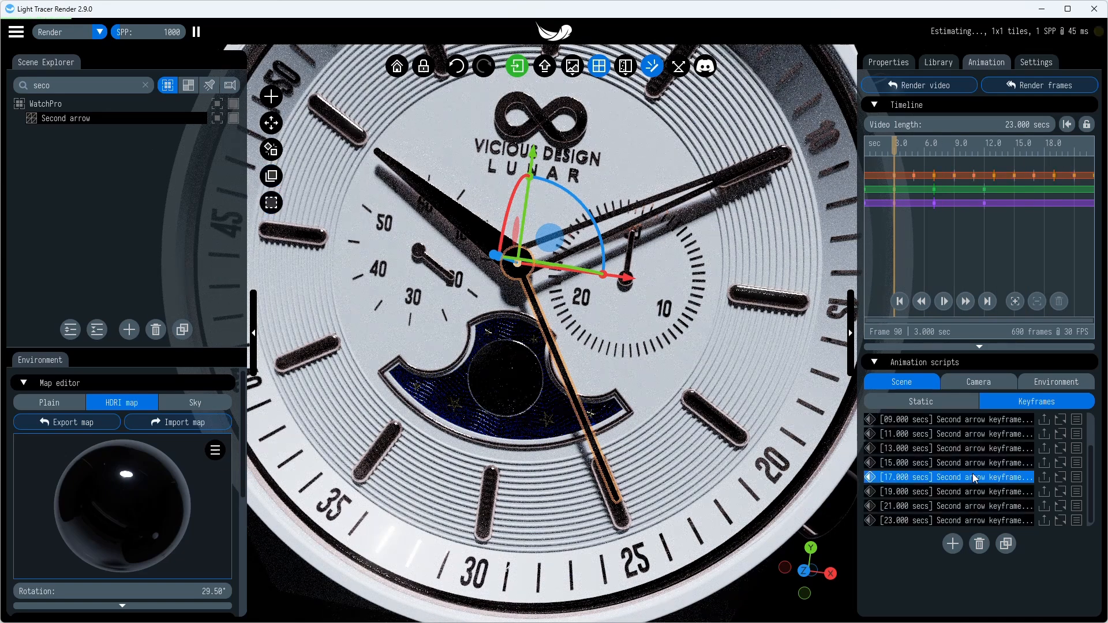
click(868, 478)
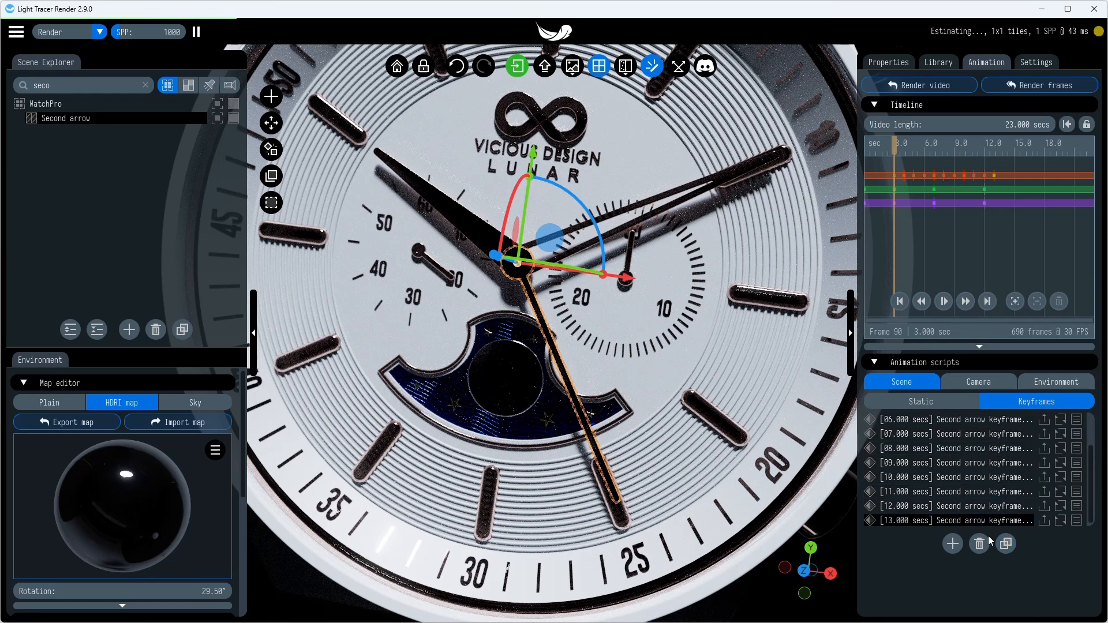
click(1067, 123)
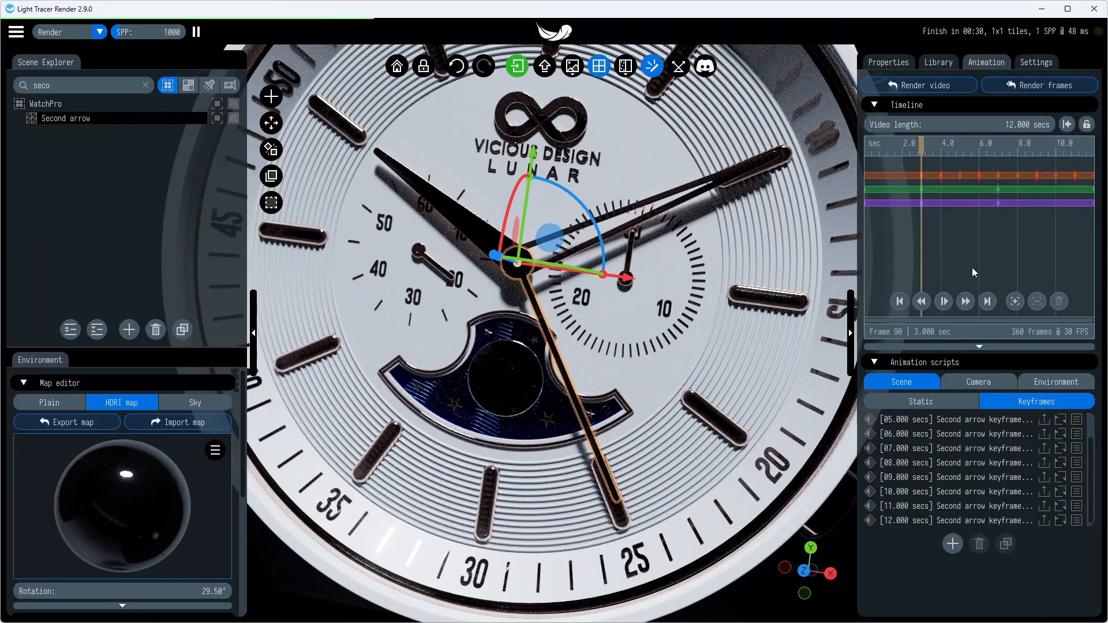
click(943, 301)
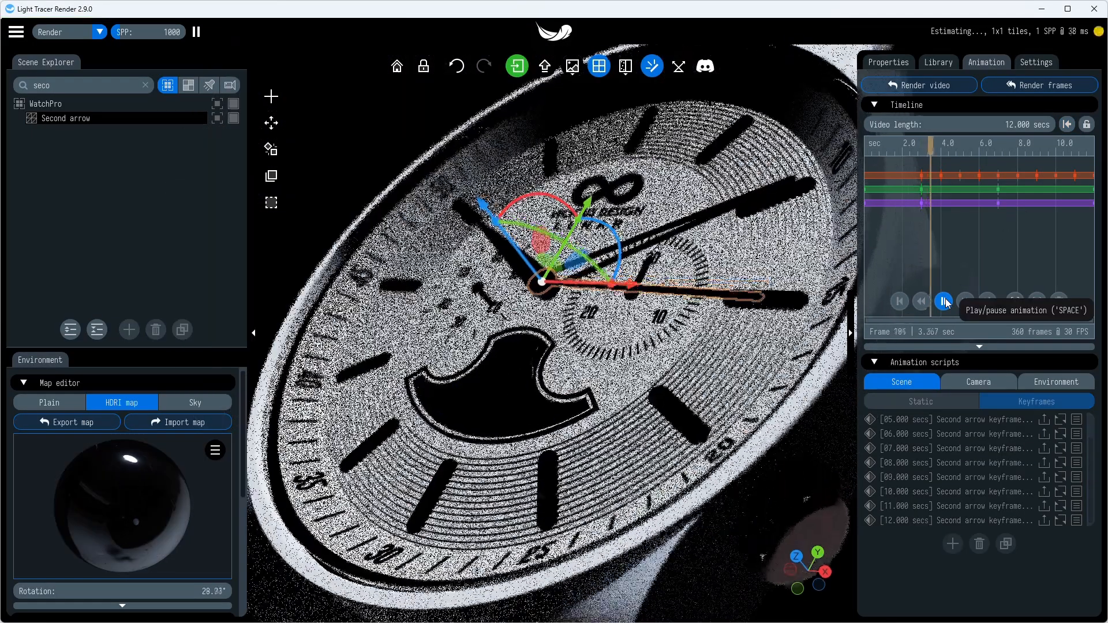
click(944, 301)
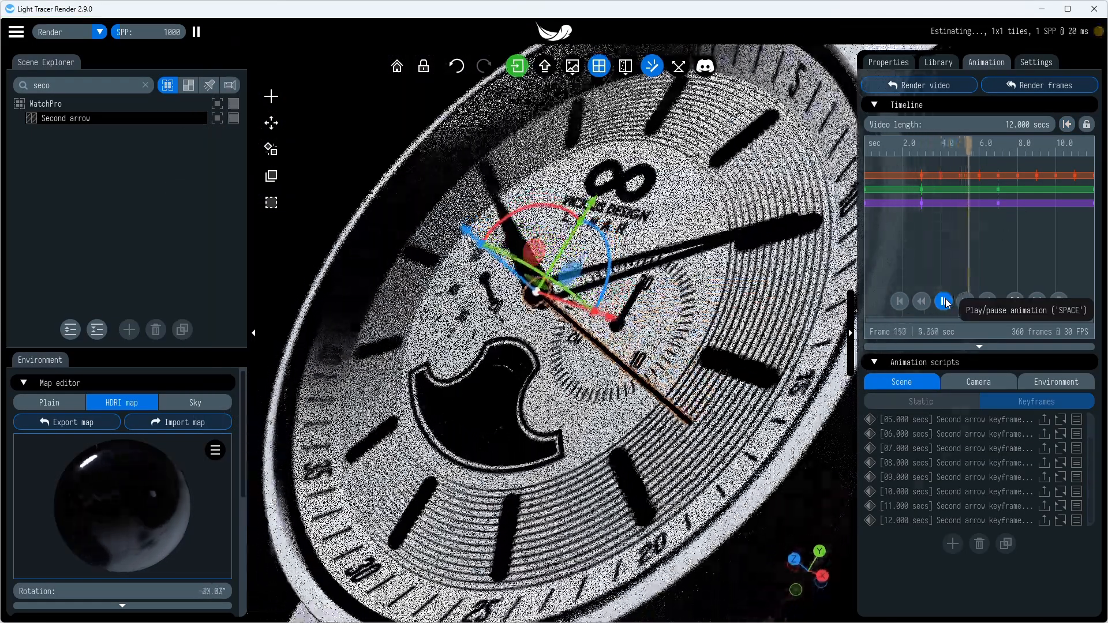
click(944, 300)
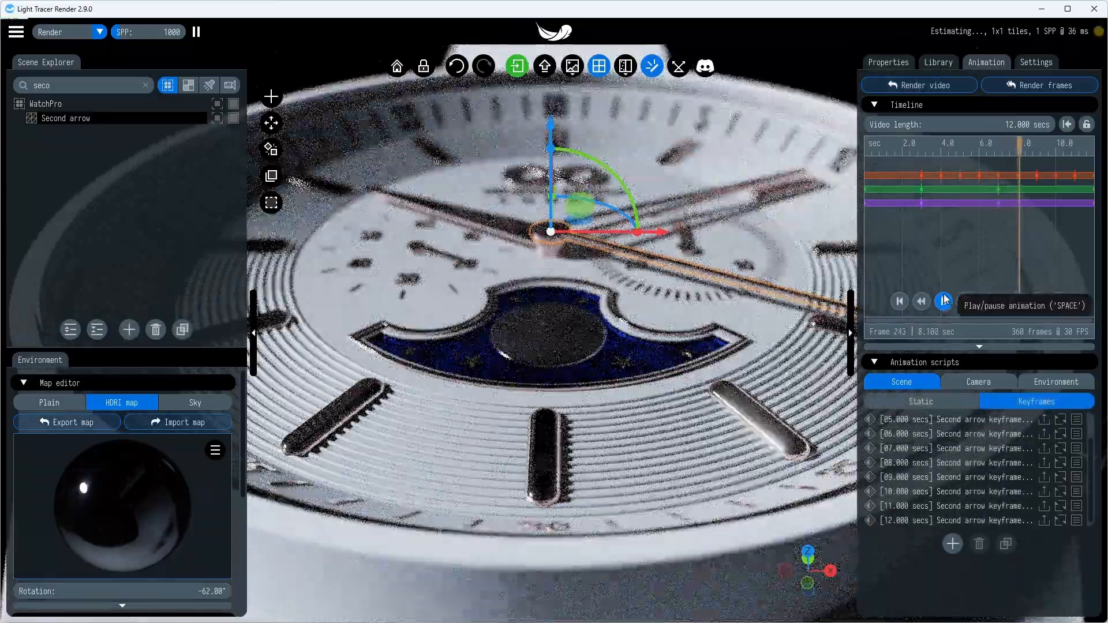
click(944, 300)
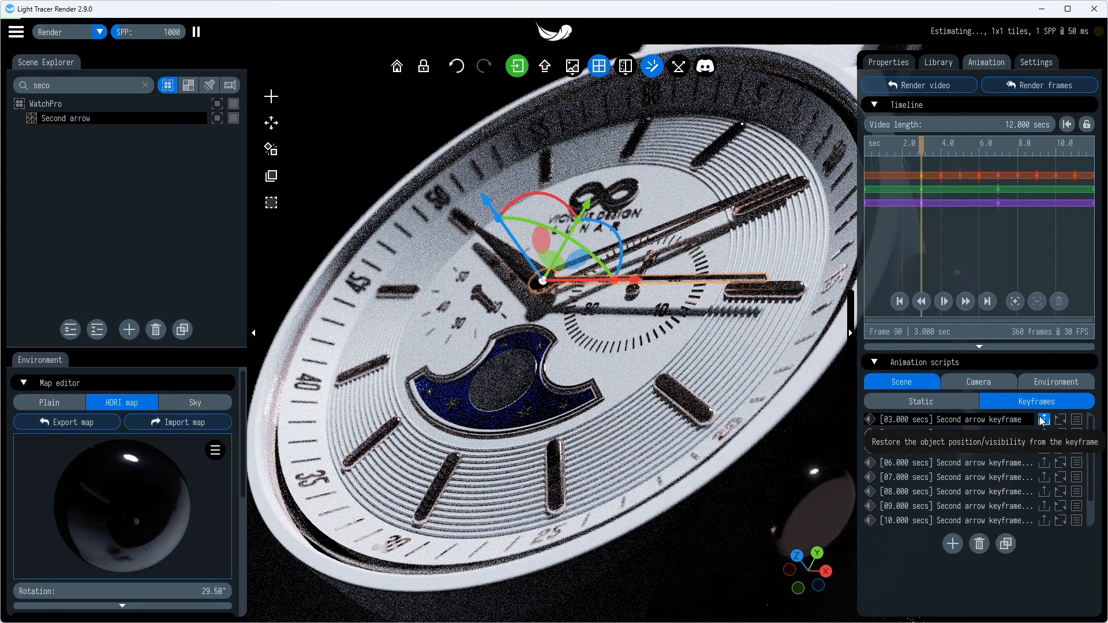
click(947, 463)
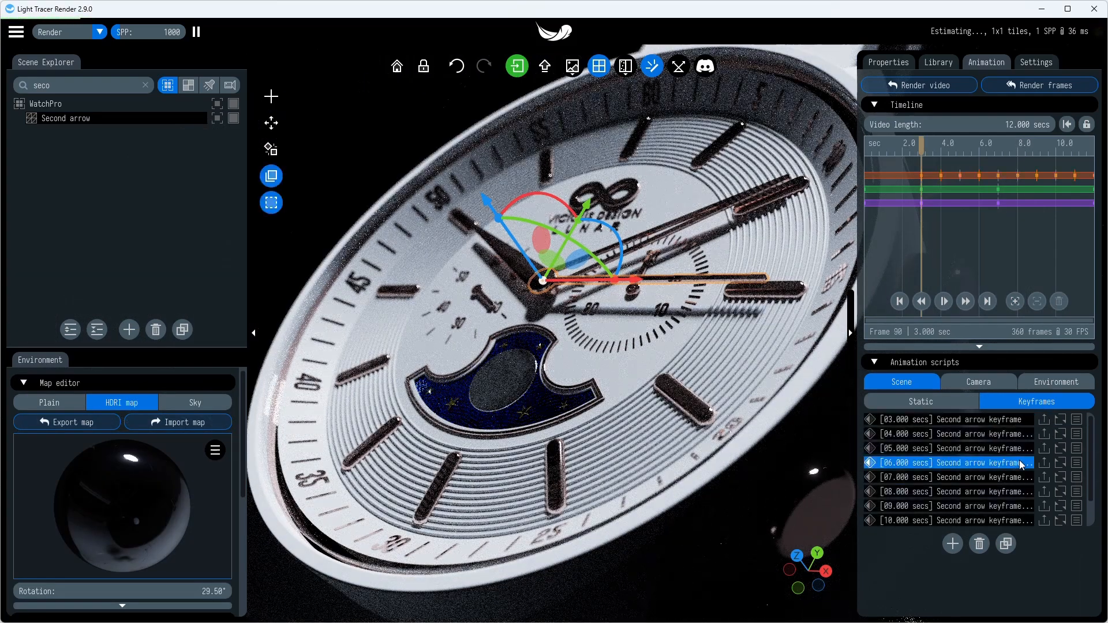
click(1044, 463)
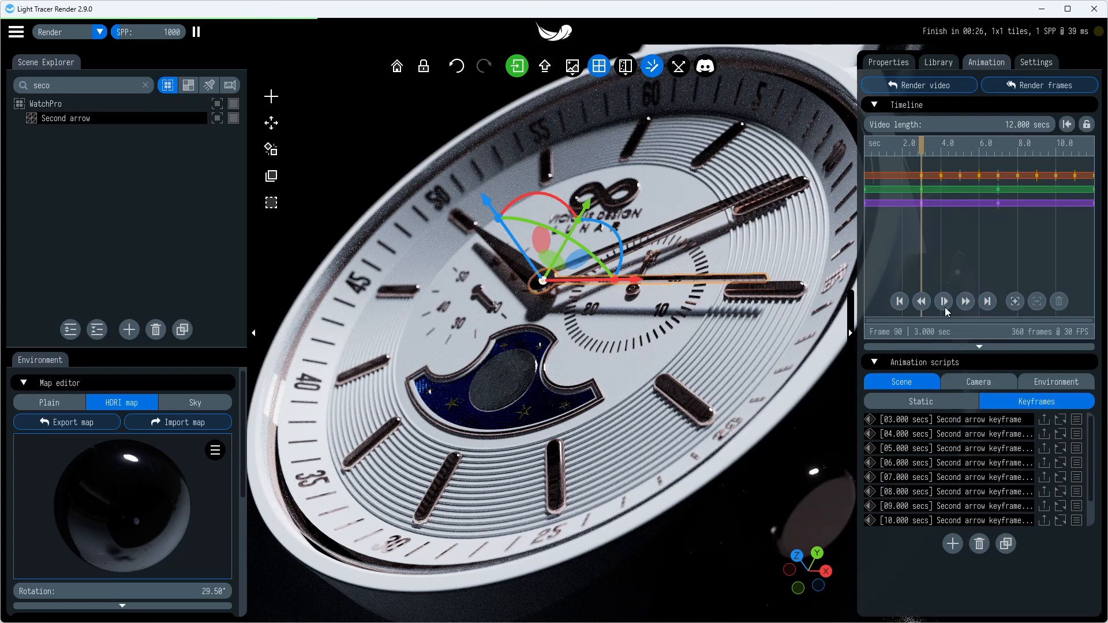
- Preview the ticking seconds hand, pause, and render the 360-frame animation as an MP4 video
click(944, 301)
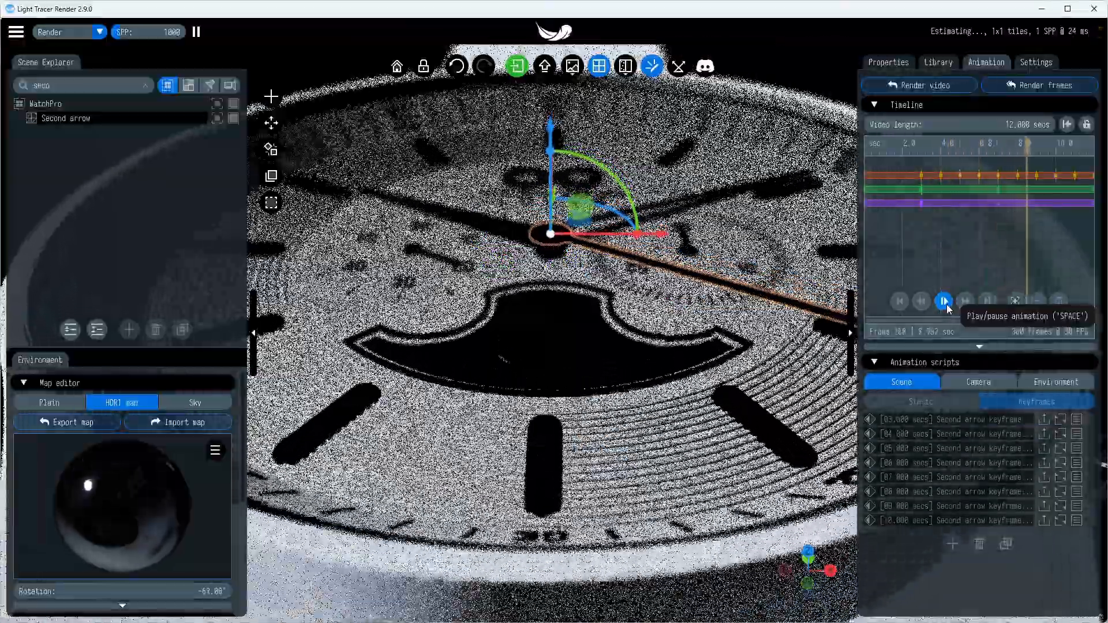
click(944, 300)
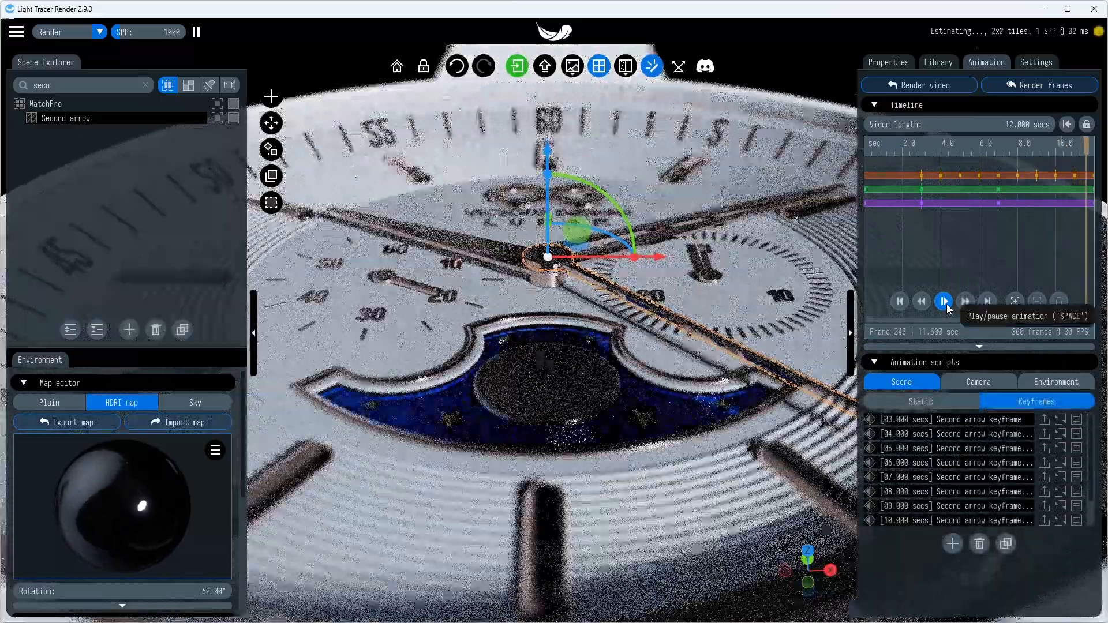
click(943, 300)
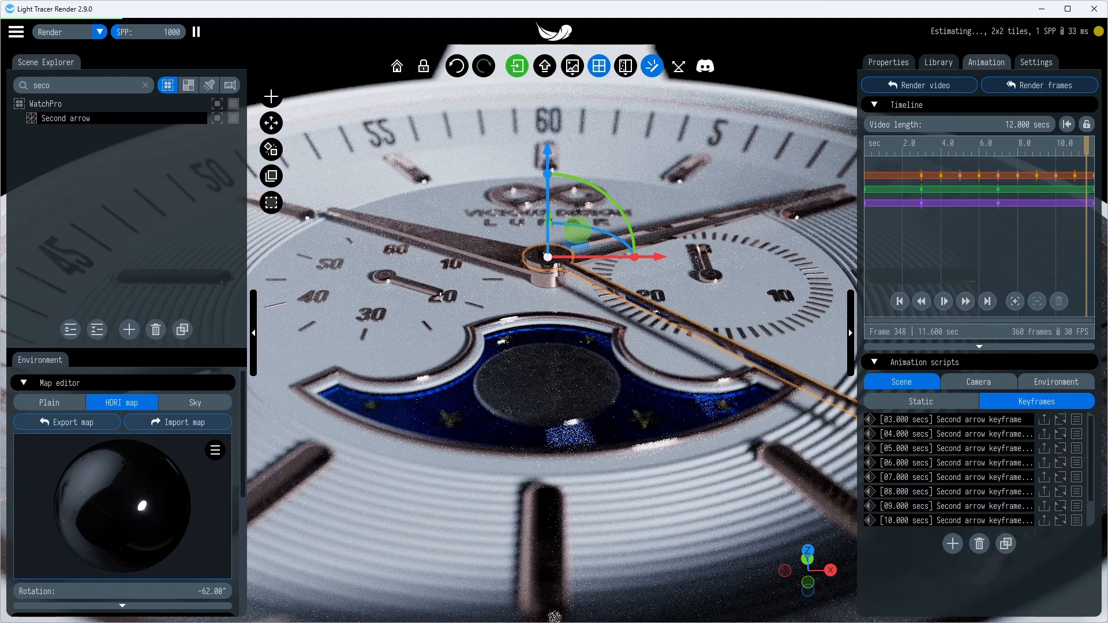
click(919, 85)
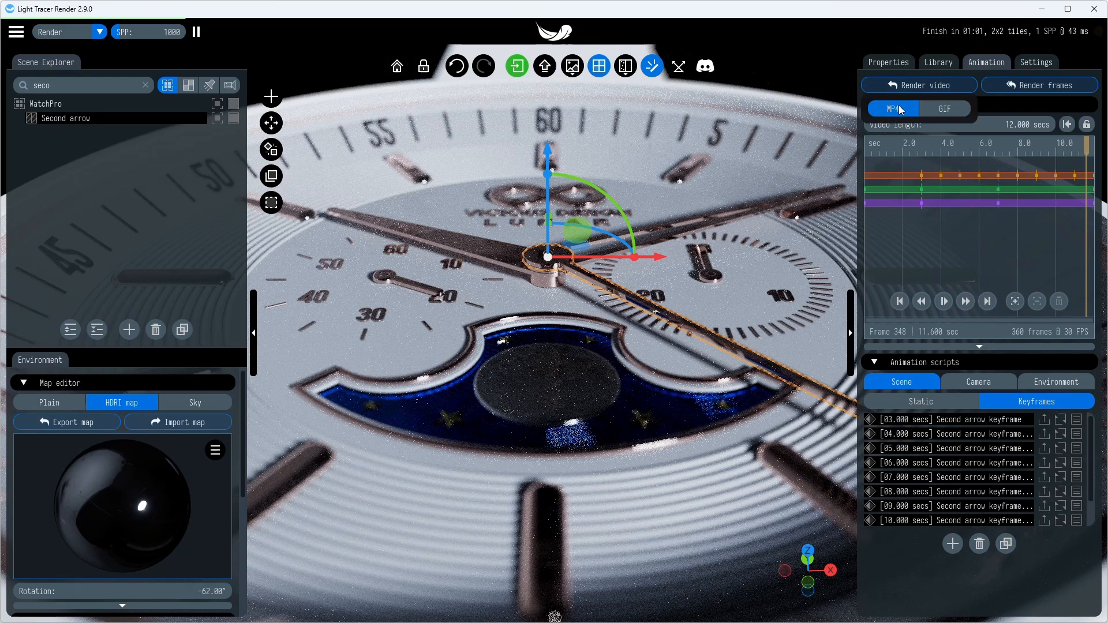
click(918, 85)
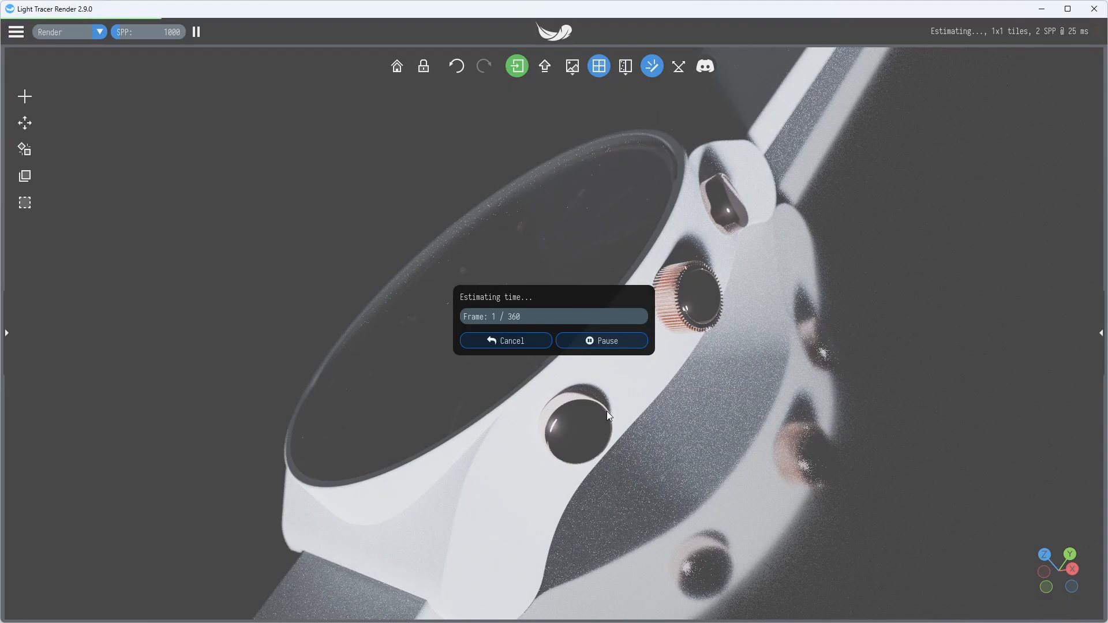